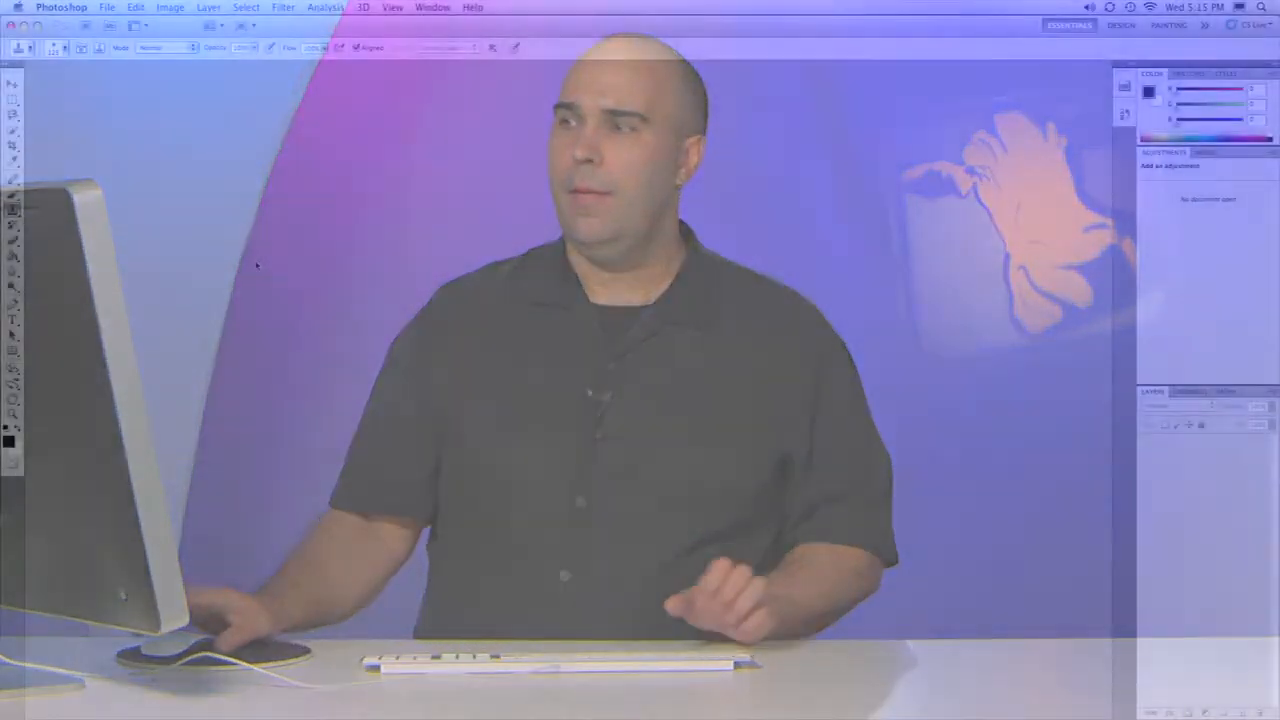
Create a new Film & Video document at HDTV 1080p/29.97, 1920×1080, white background.
{"action": "left_click", "coordinate": [106, 7]}
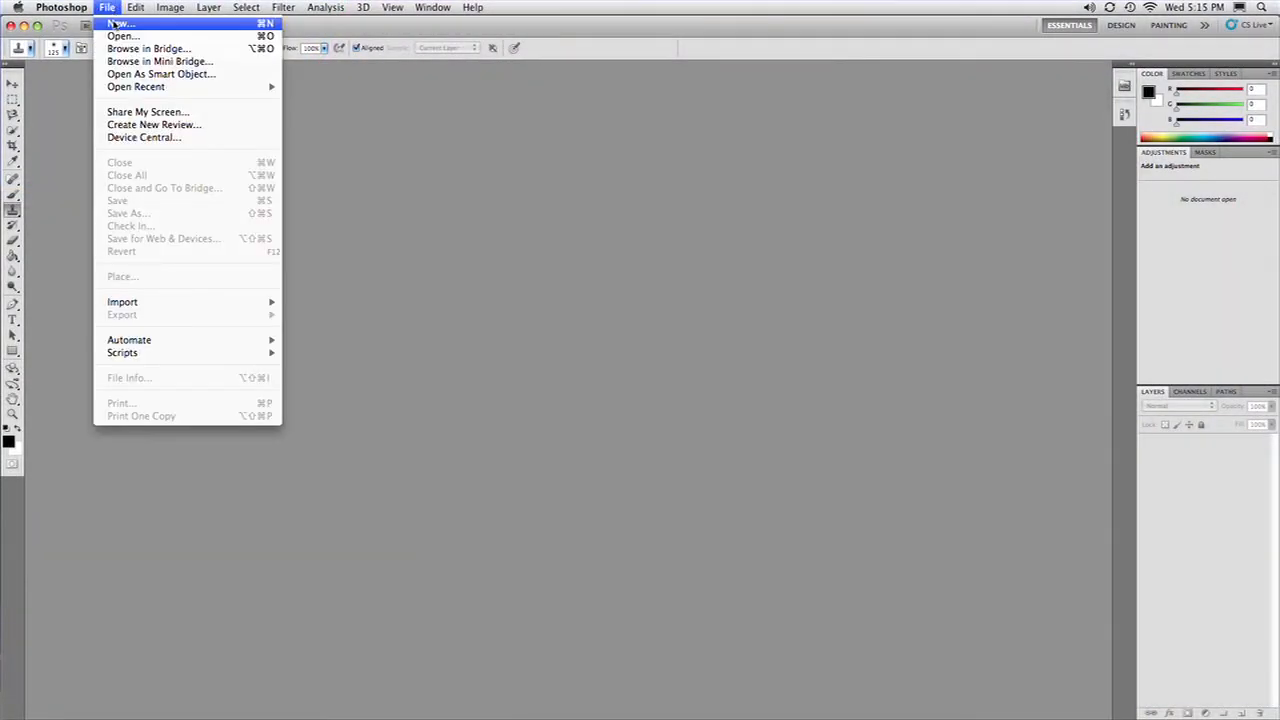
{"action": "left_click", "coordinate": [120, 23]}
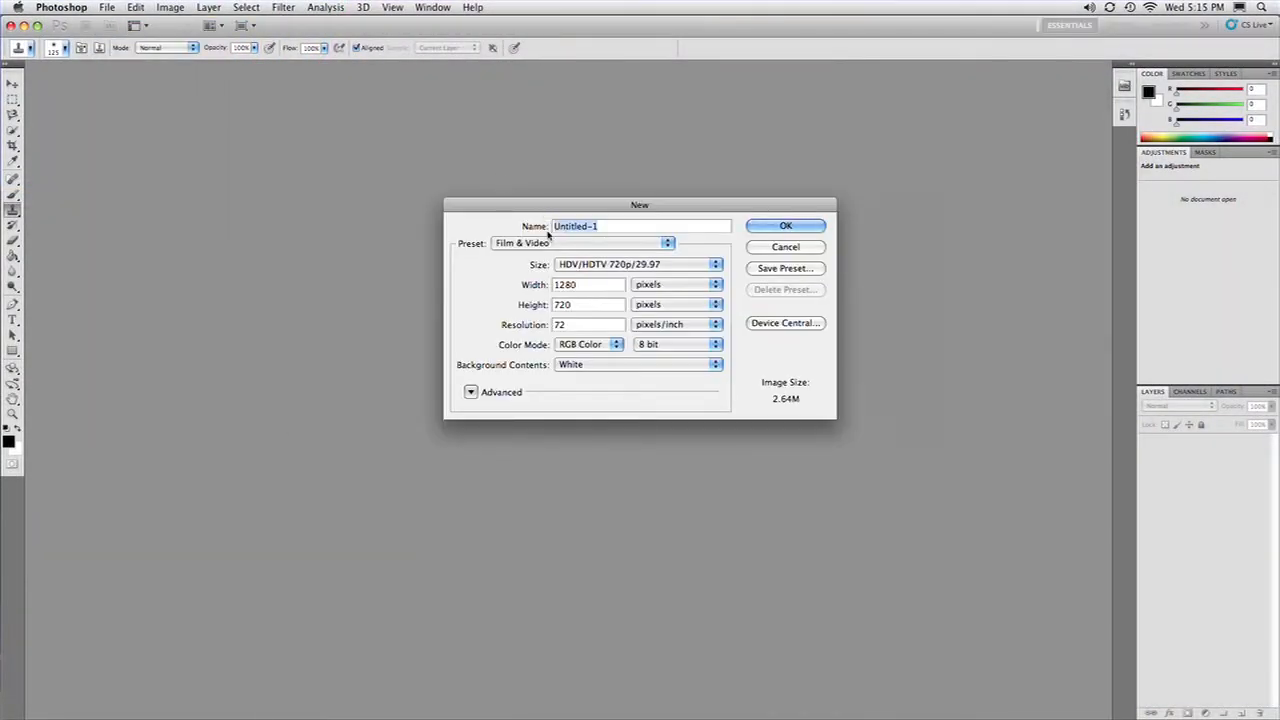
{"action": "left_click", "coordinate": [637, 264]}
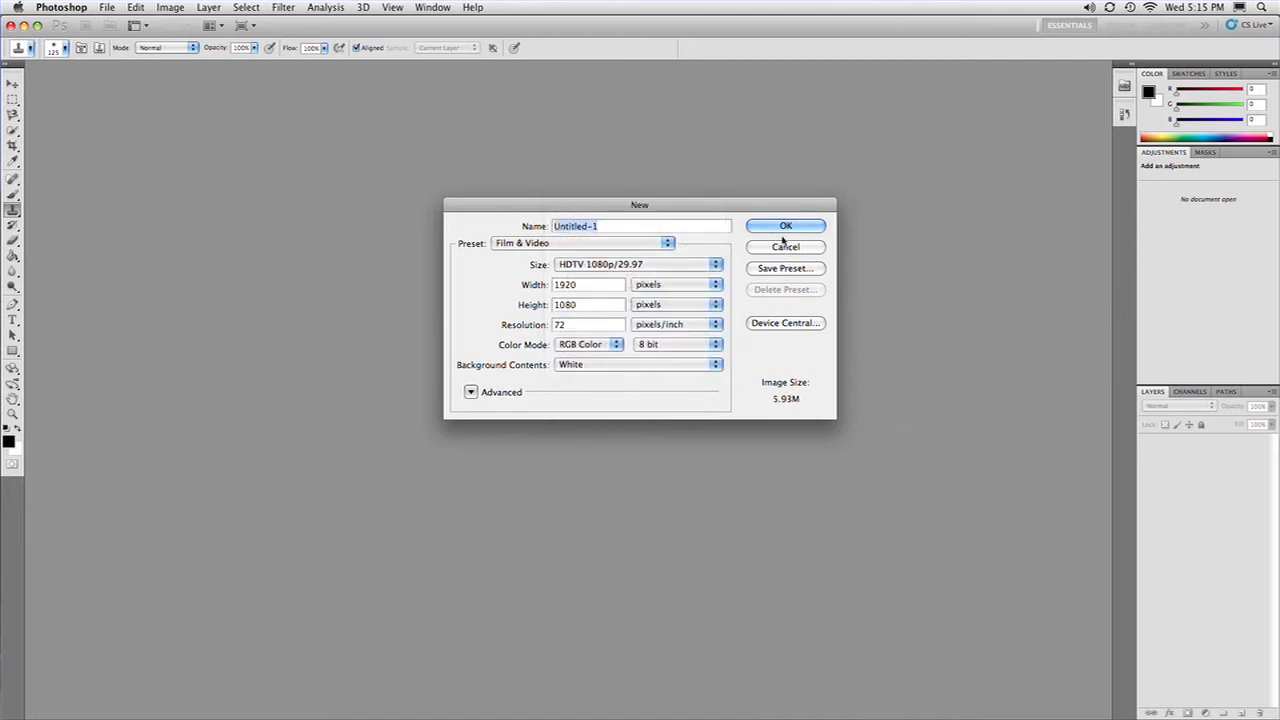
{"action": "left_click", "coordinate": [785, 225]}
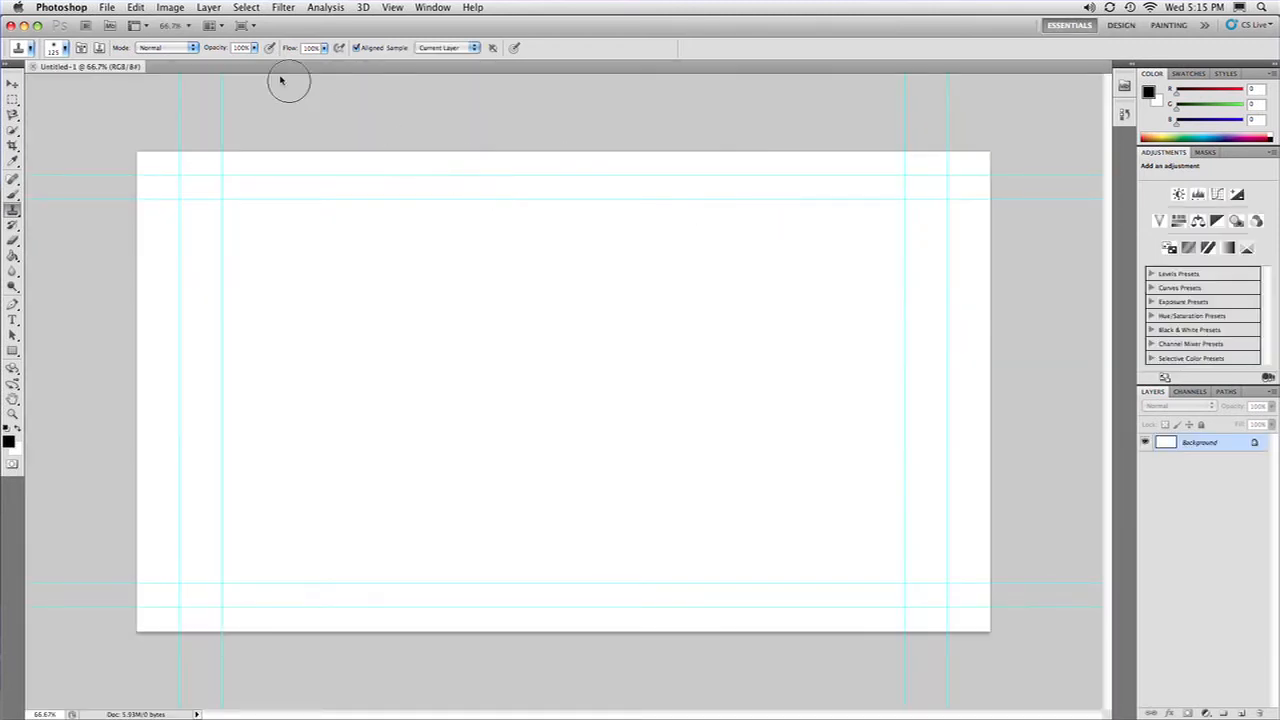
Place Better_Raw1.RAW from the Desktop, opening it in Camera Raw.
{"action": "left_click", "coordinate": [106, 7]}
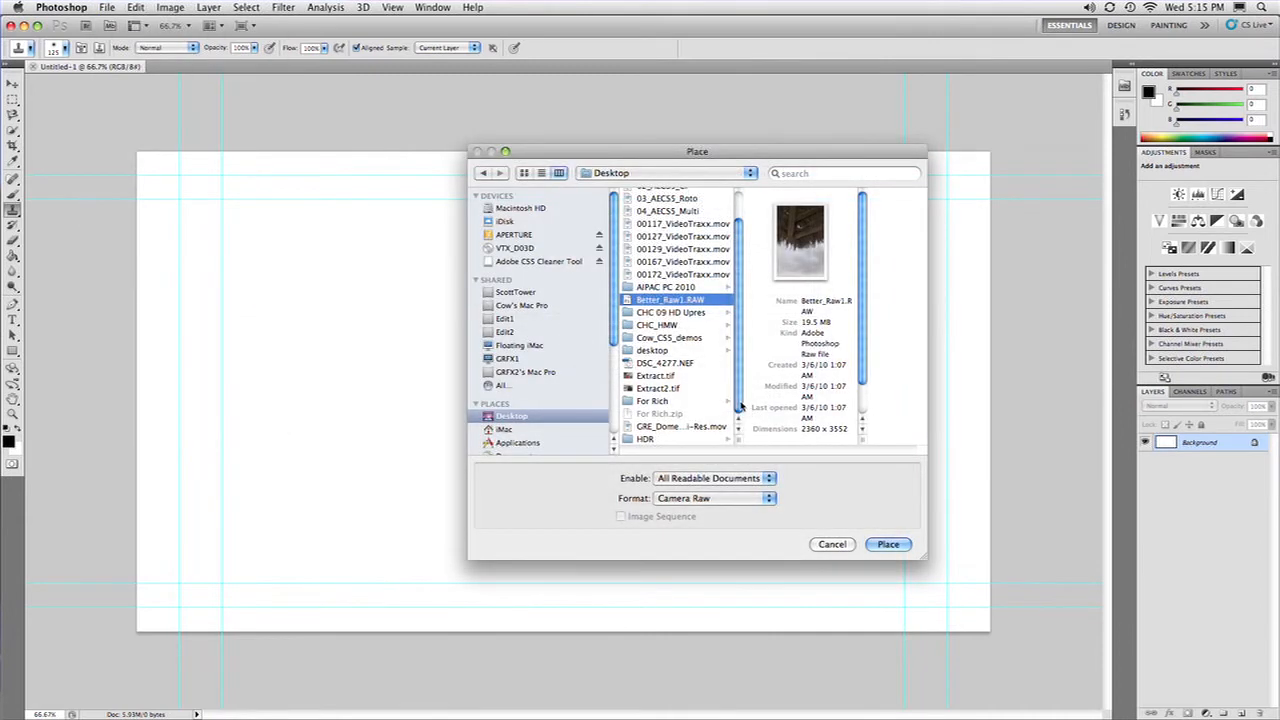
{"action": "mouse_move", "coordinate": [695, 372]}
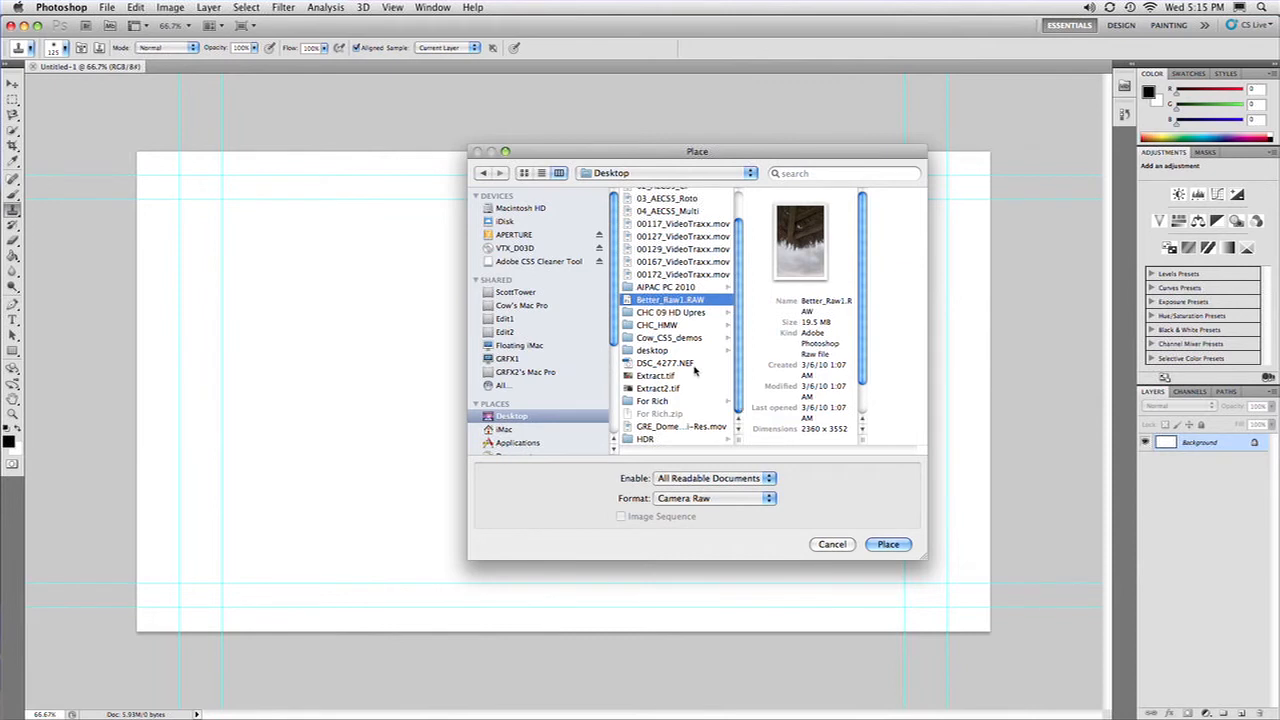
{"action": "left_click", "coordinate": [665, 362]}
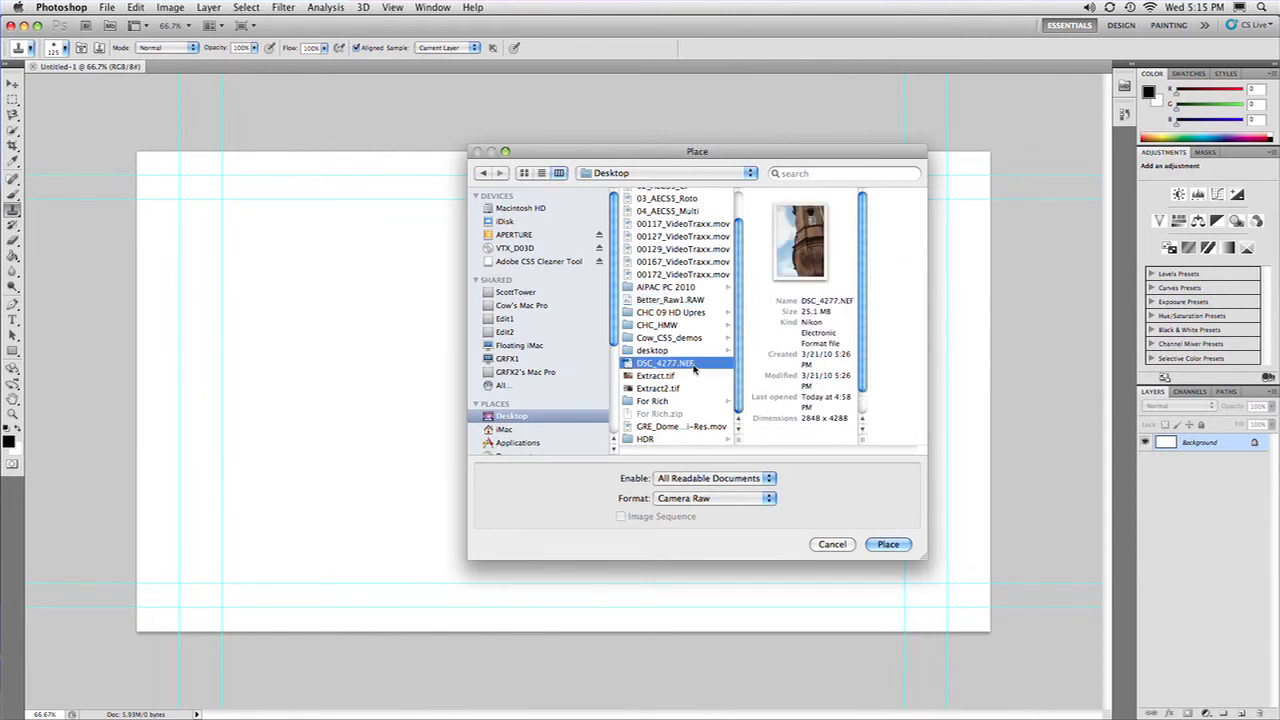
{"action": "left_click", "coordinate": [670, 299]}
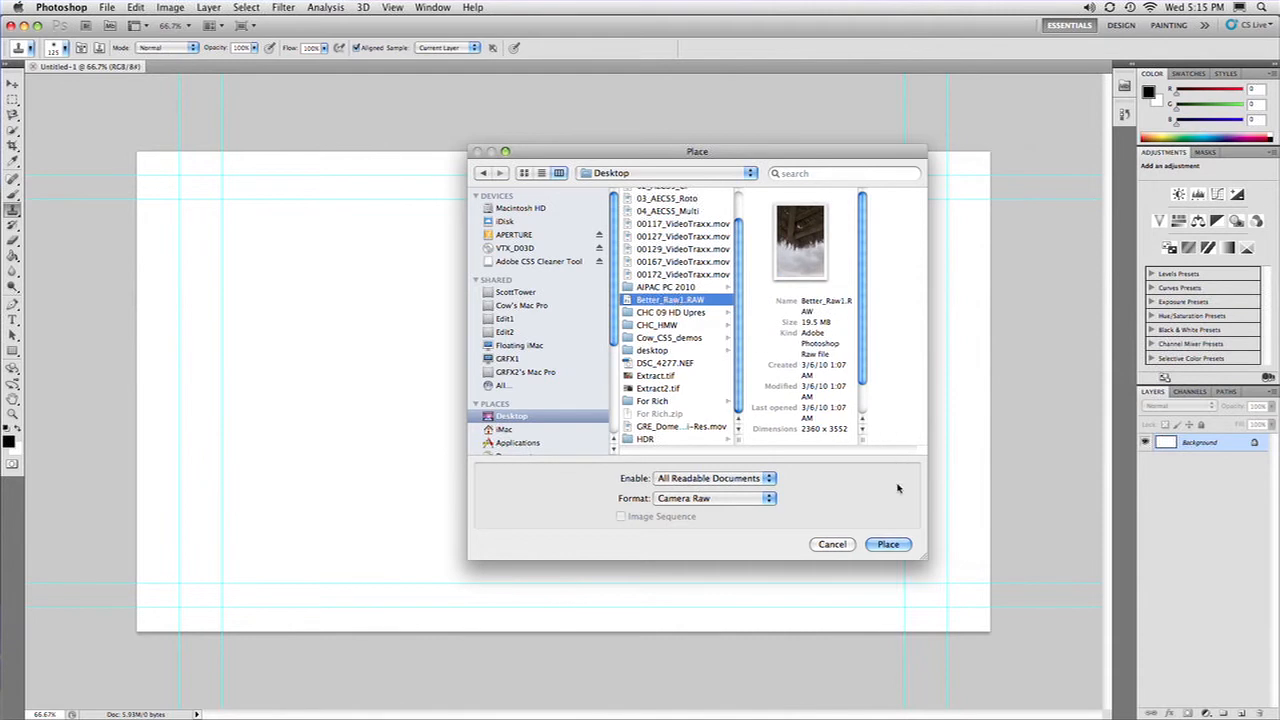
{"action": "left_click", "coordinate": [887, 544]}
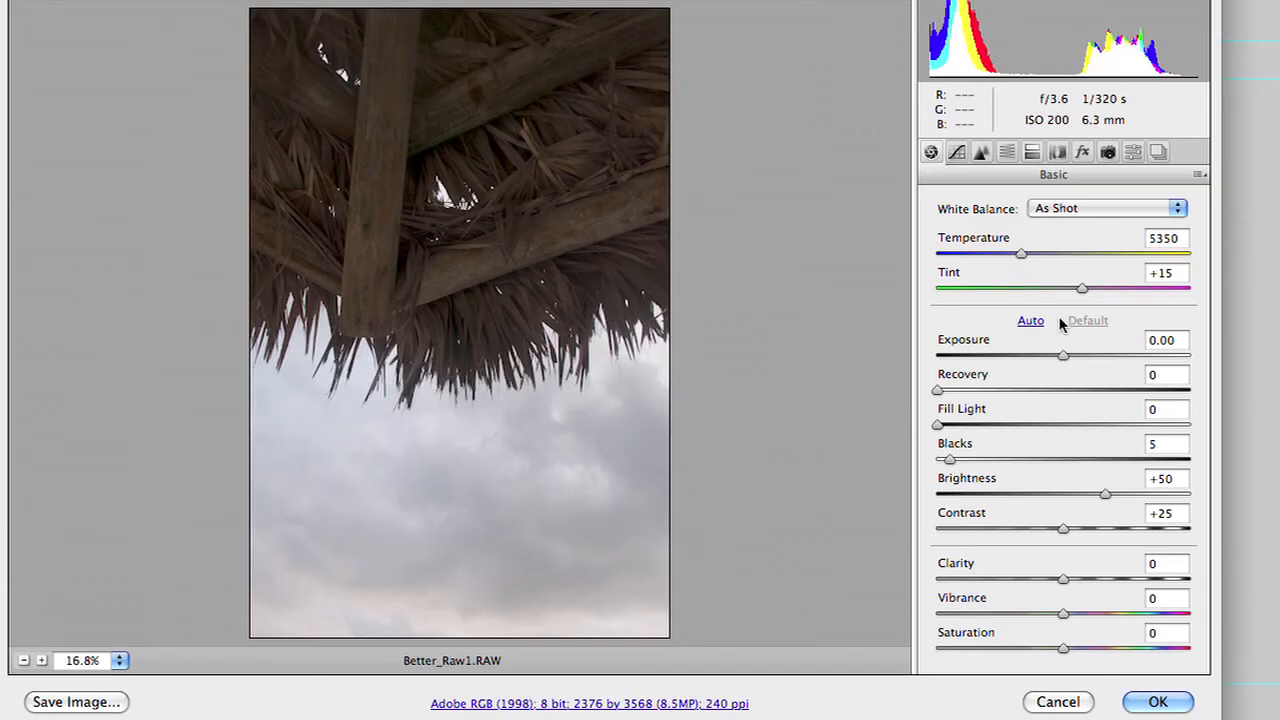
Apply Auto tone, then set Recovery 42, Fill Light 24, Vibrance +75, Saturation +43.
{"action": "left_click", "coordinate": [1030, 320]}
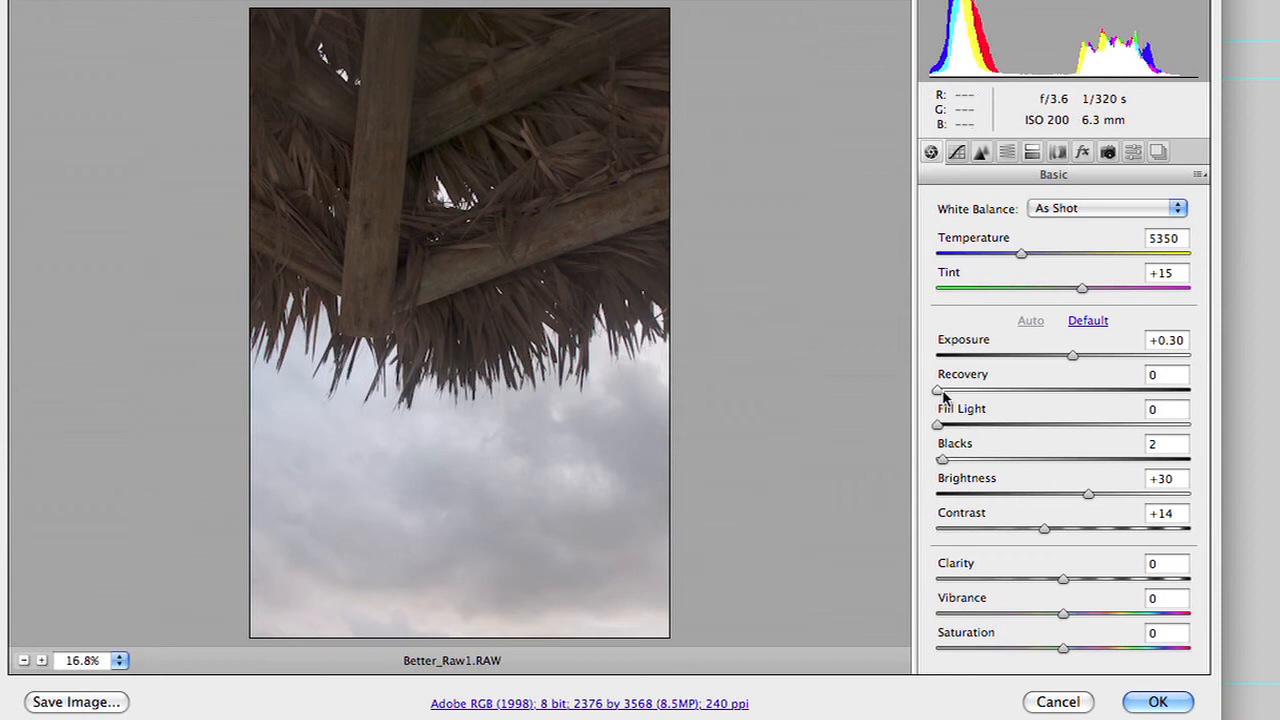
{"action": "left_click_drag", "start_coordinate": [937, 390], "coordinate": [1014, 390]}
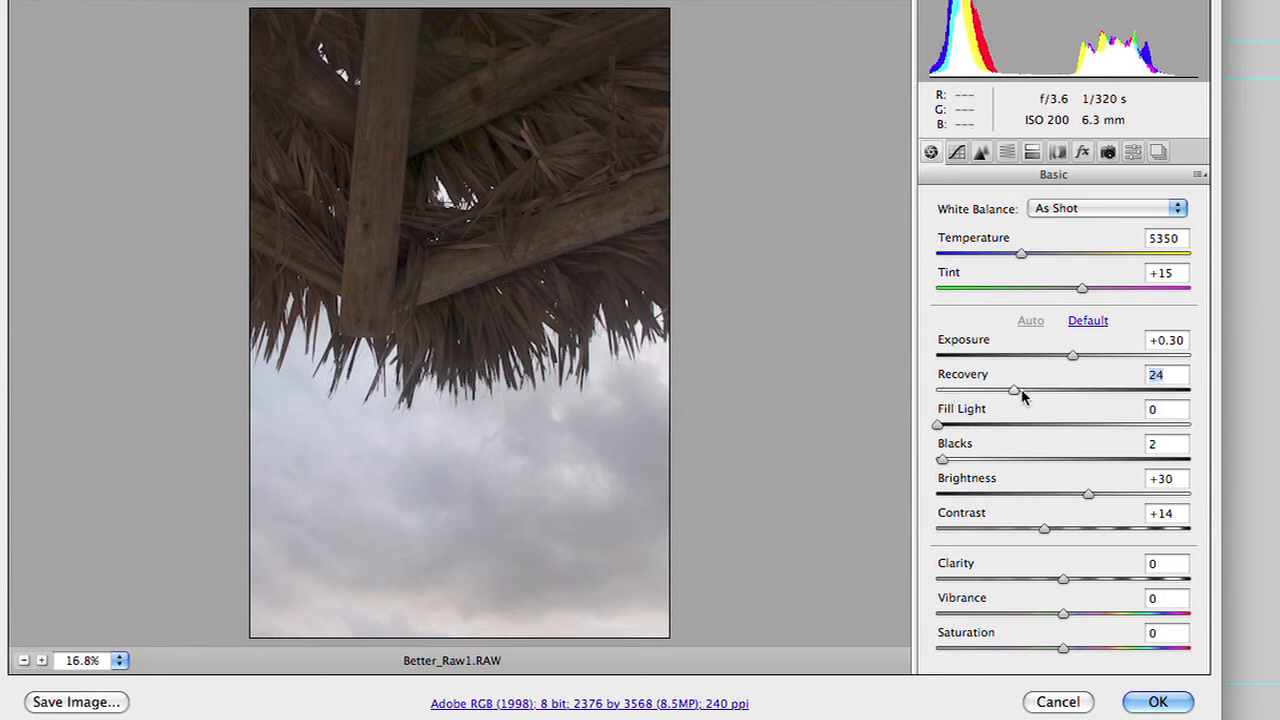
{"action": "left_click_drag", "start_coordinate": [1013, 390], "coordinate": [1043, 390]}
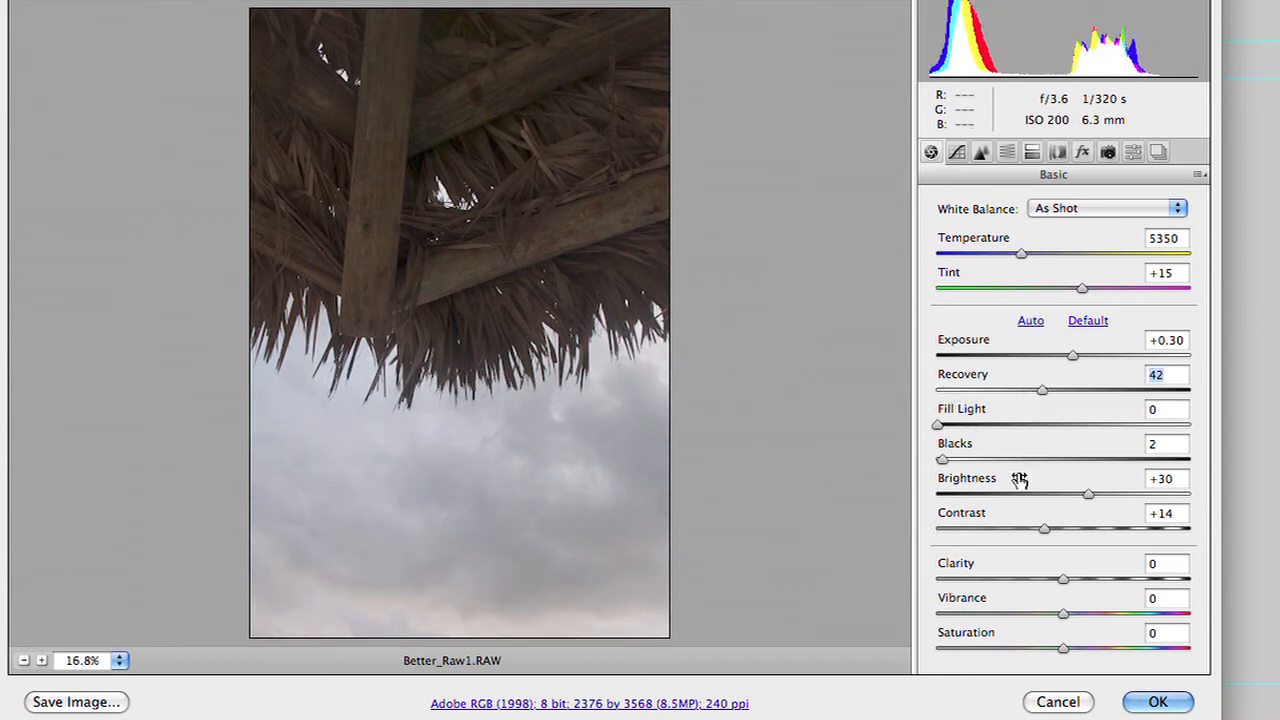
{"action": "left_click_drag", "start_coordinate": [1063, 615], "coordinate": [1158, 615]}
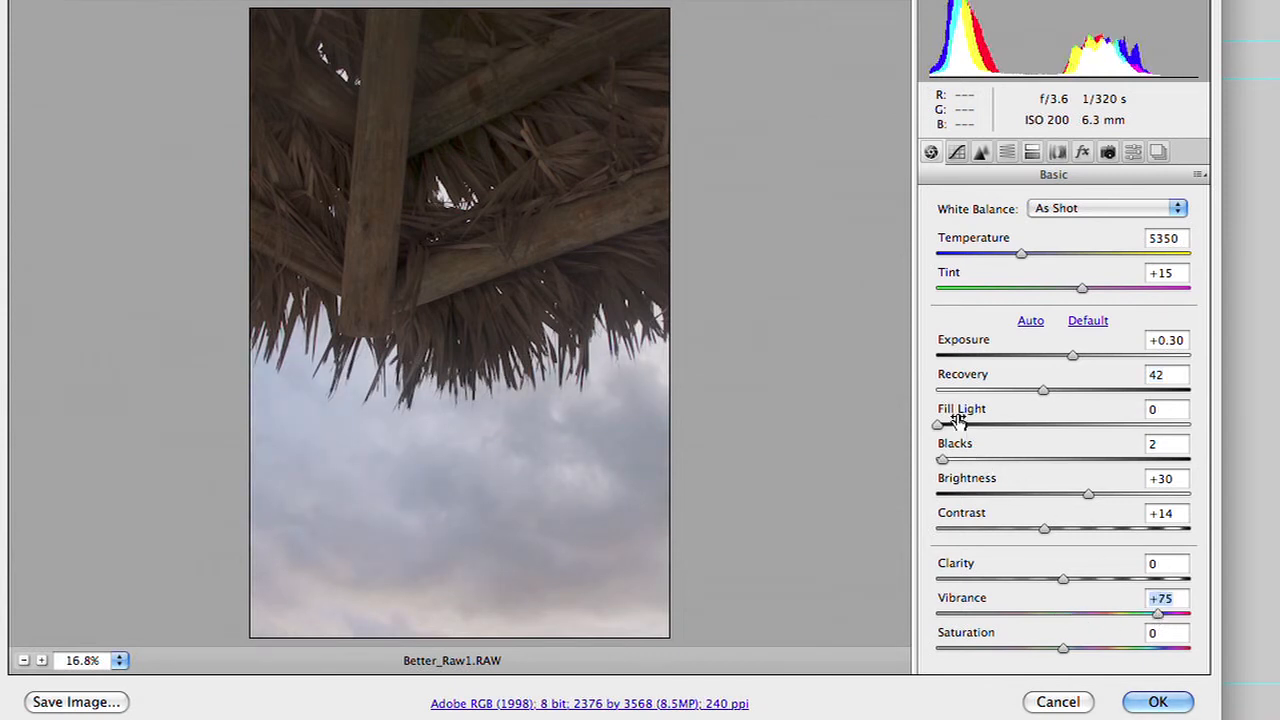
{"action": "left_click_drag", "start_coordinate": [937, 424], "coordinate": [982, 424]}
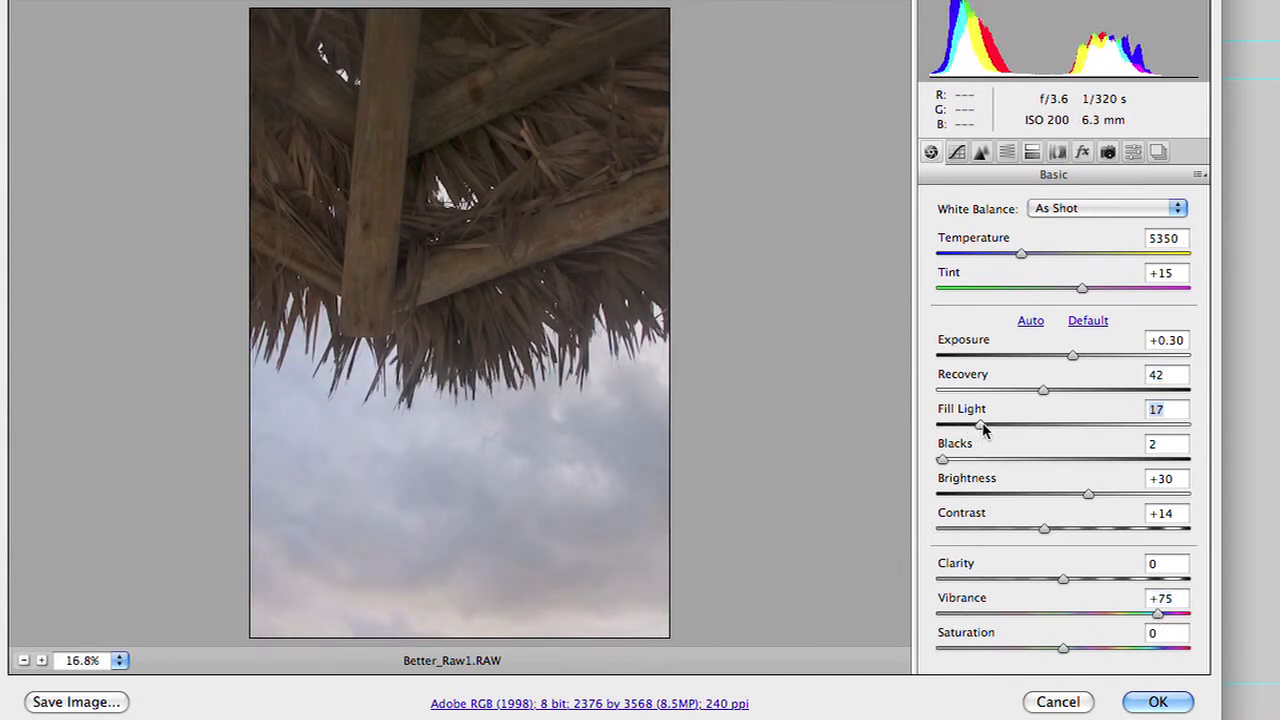
{"action": "left_click_drag", "start_coordinate": [980, 424], "coordinate": [998, 424]}
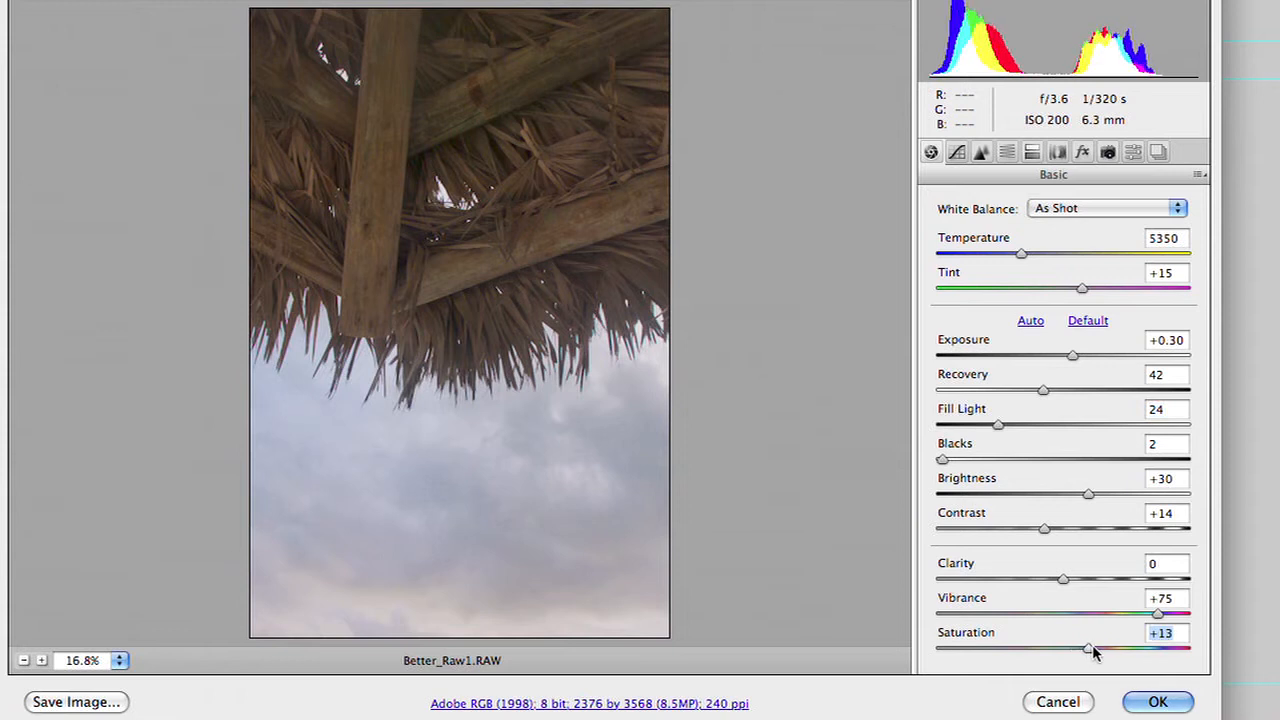
{"action": "left_click_drag", "start_coordinate": [1090, 648], "coordinate": [1118, 648]}
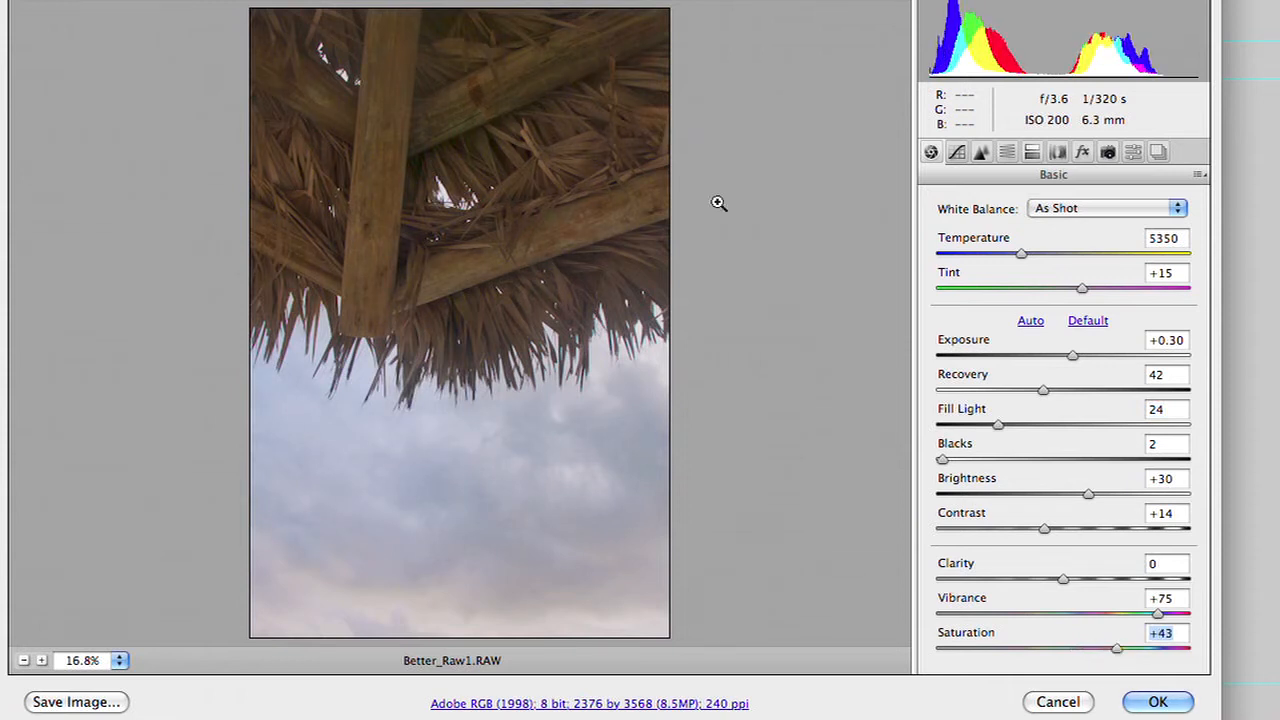
{"action": "mouse_move", "coordinate": [938, 317]}
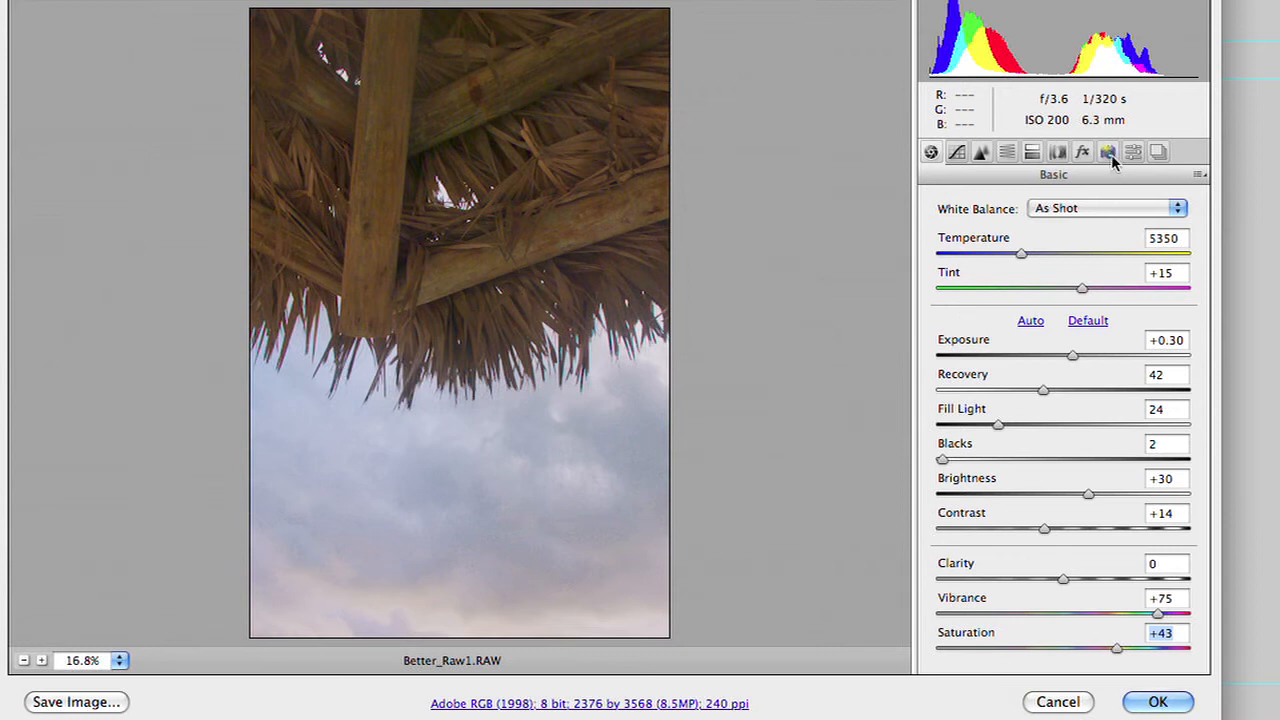
{"action": "mouse_move", "coordinate": [1108, 152]}
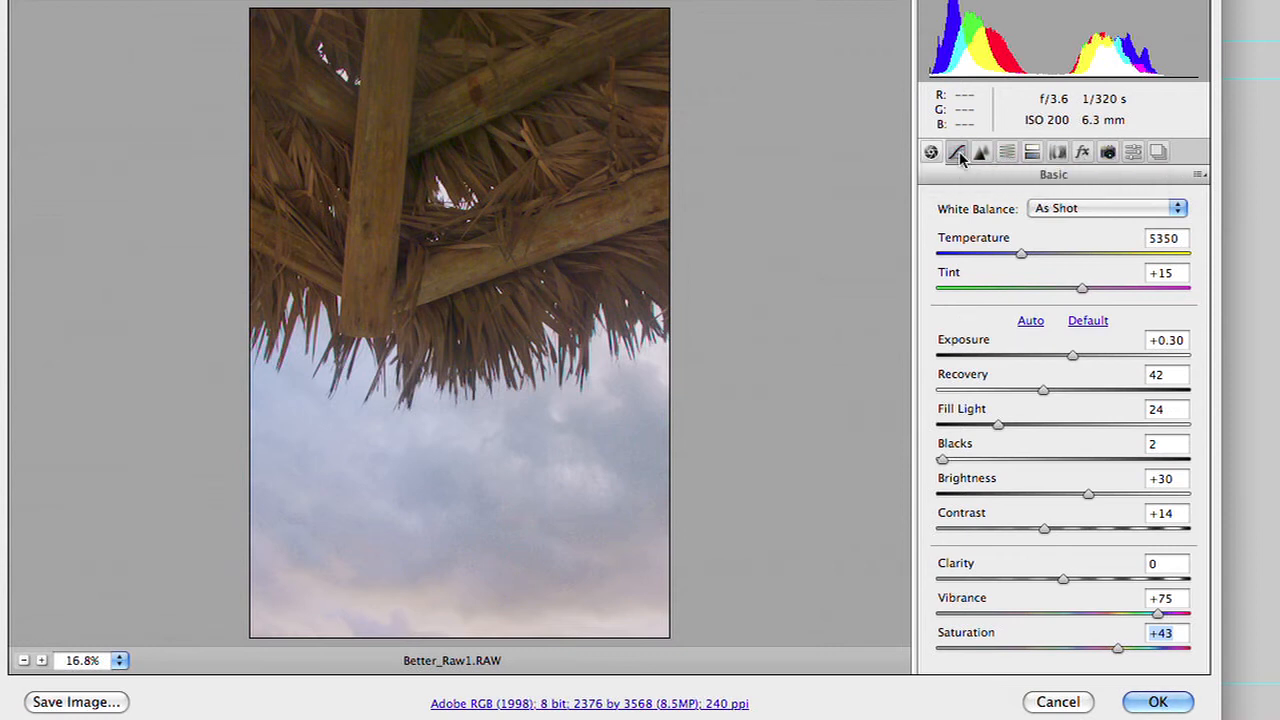
Raise Luminance noise reduction to about 51 in the Detail panel and confirm the placement.
{"action": "left_click", "coordinate": [981, 152]}
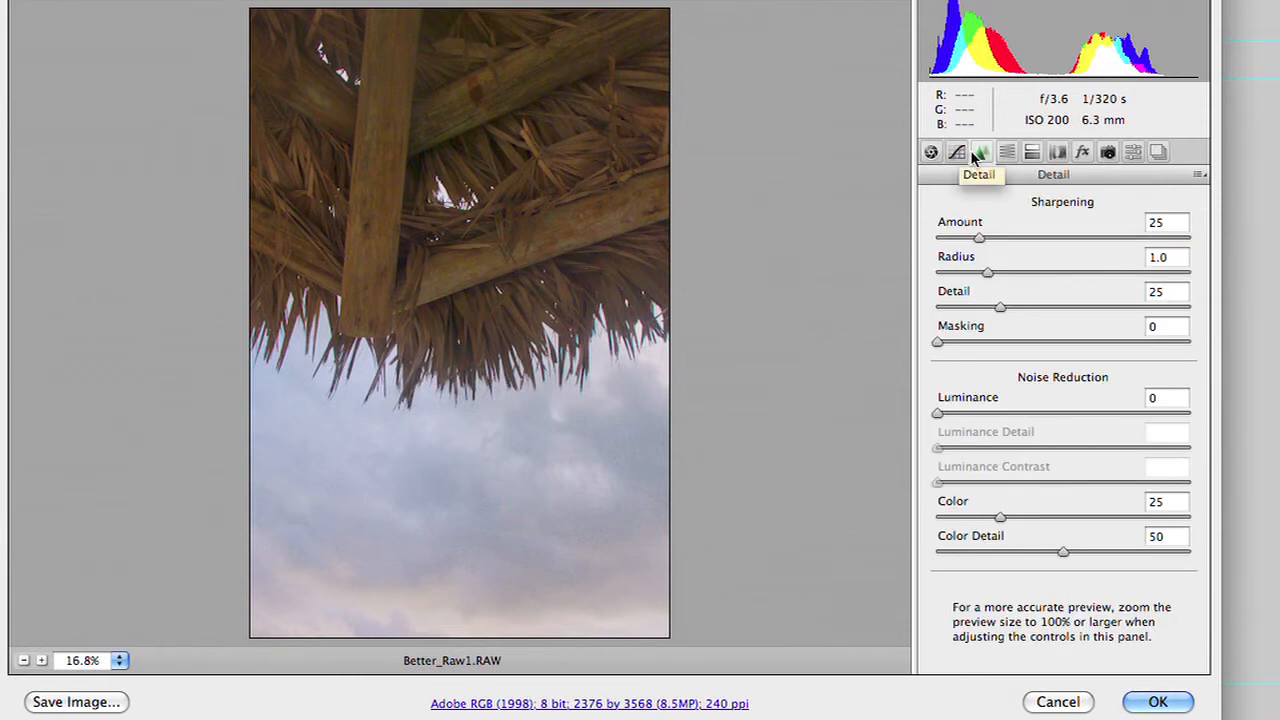
{"action": "left_click_drag", "start_coordinate": [937, 413], "coordinate": [948, 413]}
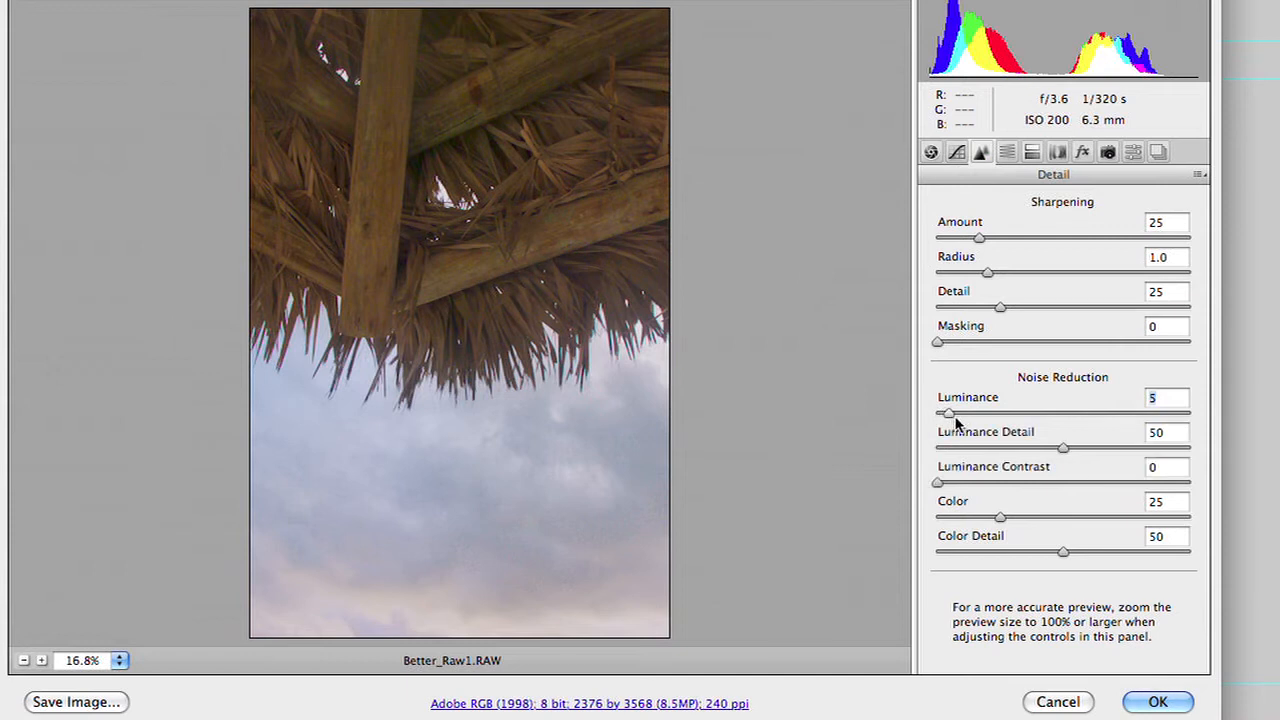
{"action": "left_click_drag", "start_coordinate": [949, 413], "coordinate": [1014, 413]}
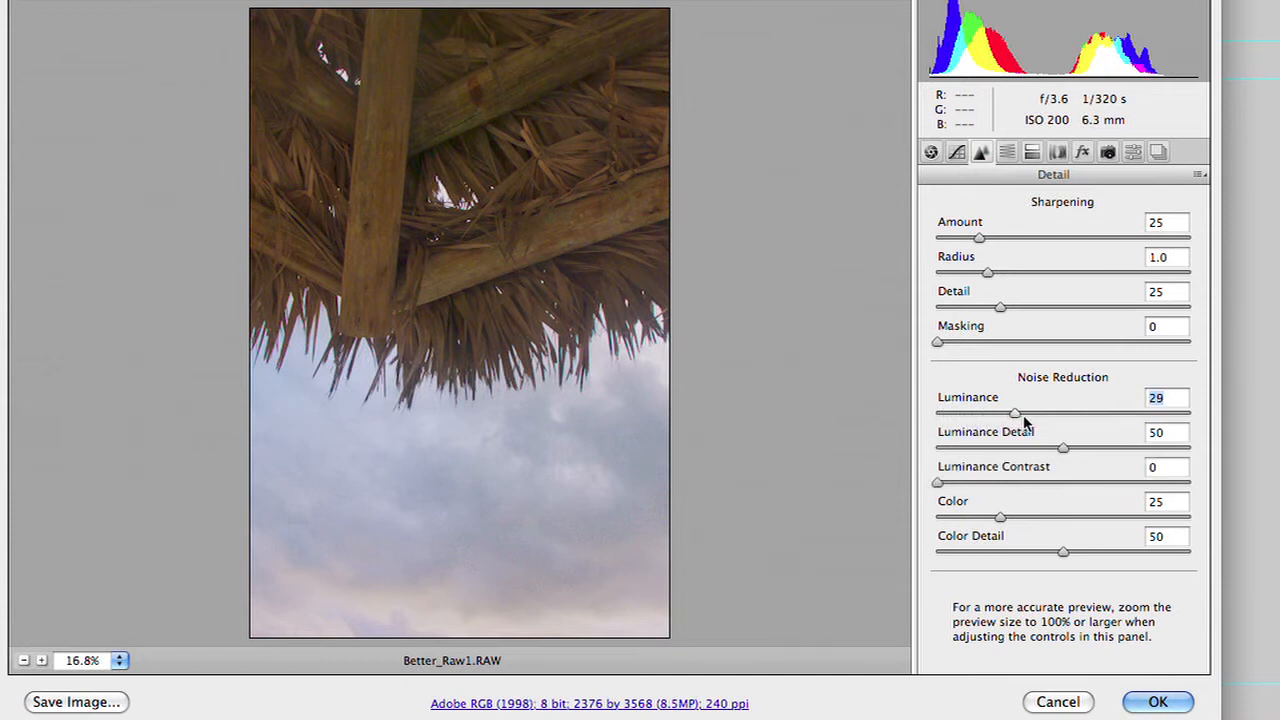
{"action": "left_click_drag", "start_coordinate": [1015, 413], "coordinate": [1037, 413]}
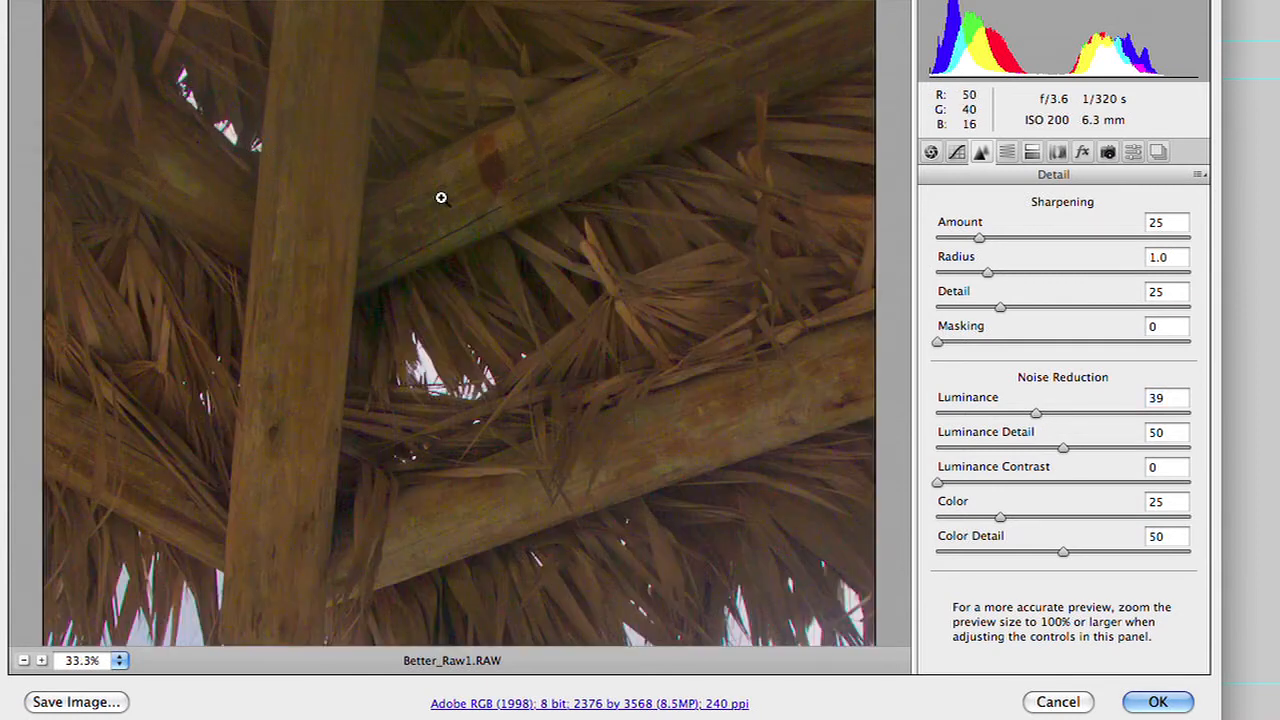
{"action": "left_click_drag", "start_coordinate": [1035, 413], "coordinate": [945, 413]}
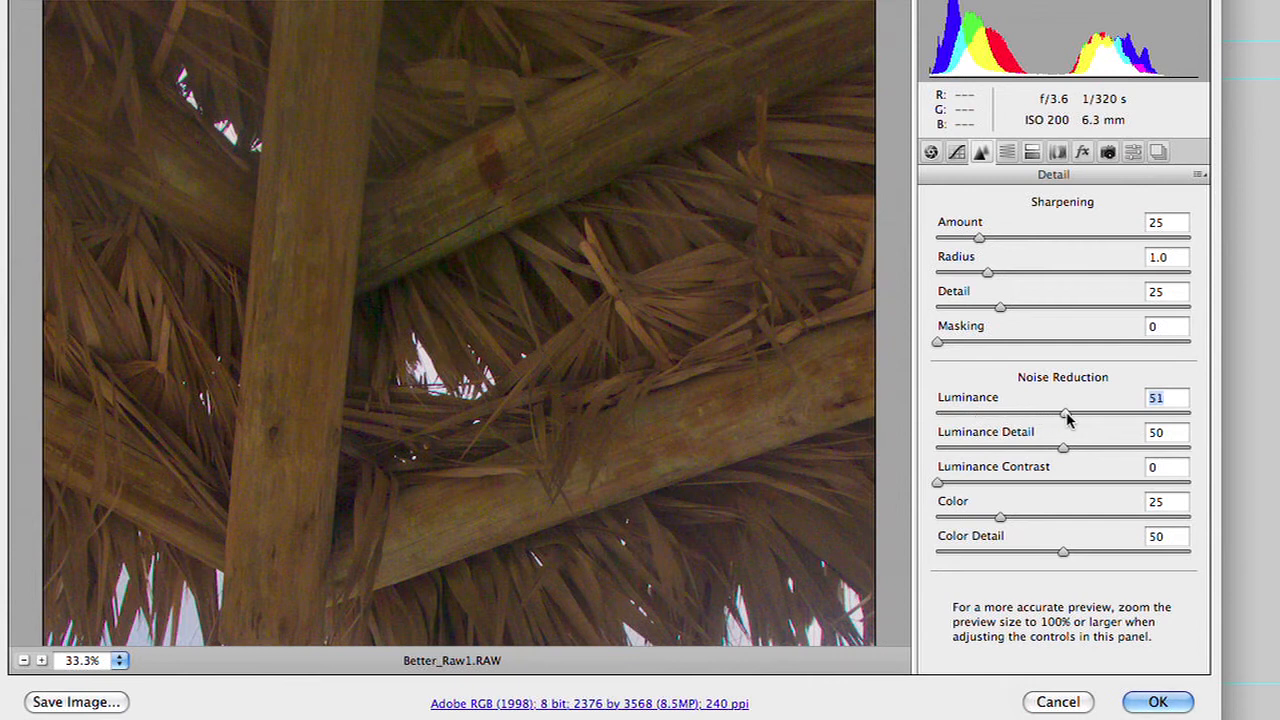
{"action": "left_click", "coordinate": [1157, 701]}
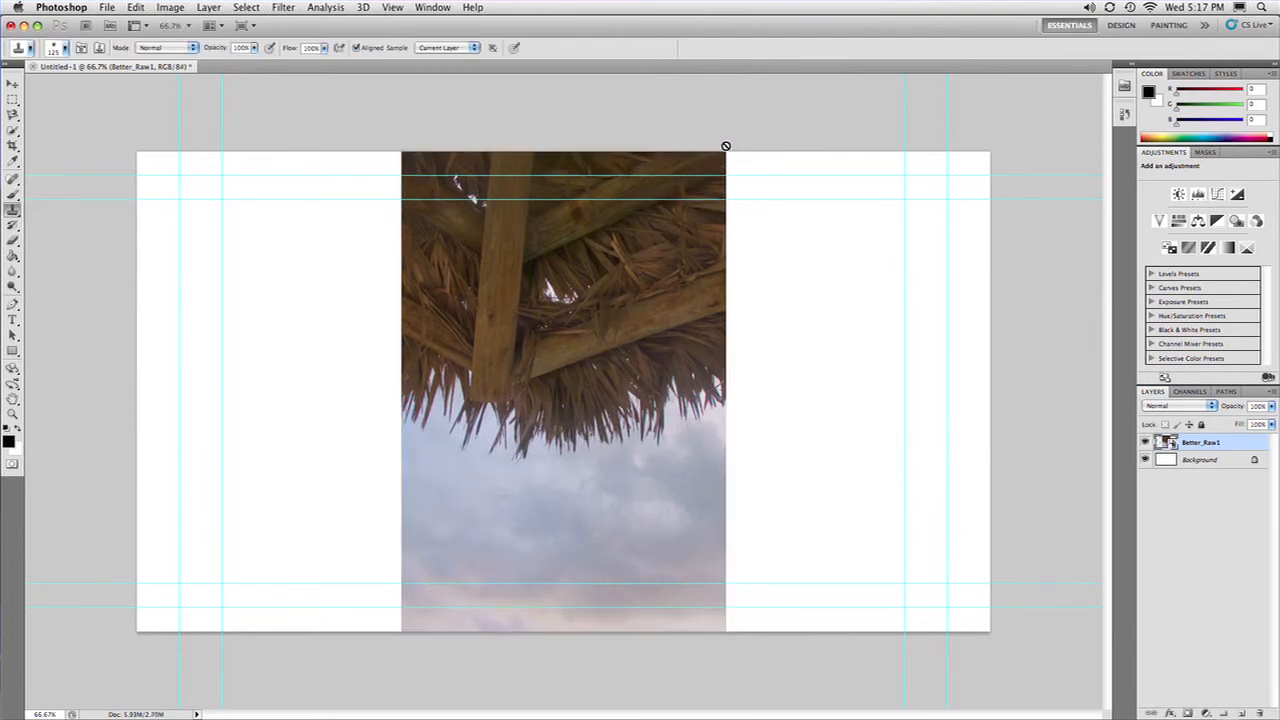
Free-transform the placed Better_Raw1 smart object to cover the whole canvas.
{"action": "key", "text": "cmd+t"}
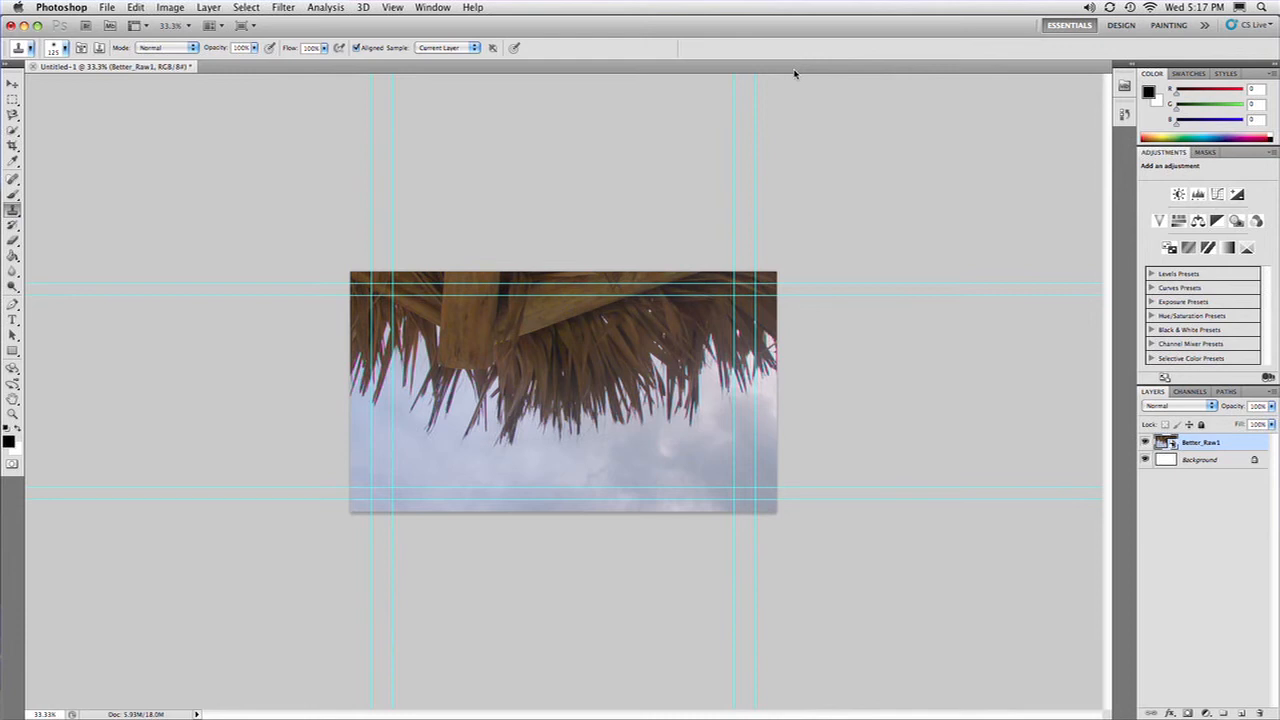
Place DSC_4277.NEF from the Desktop, opening the building photo in Camera Raw.
{"action": "left_click", "coordinate": [106, 7]}
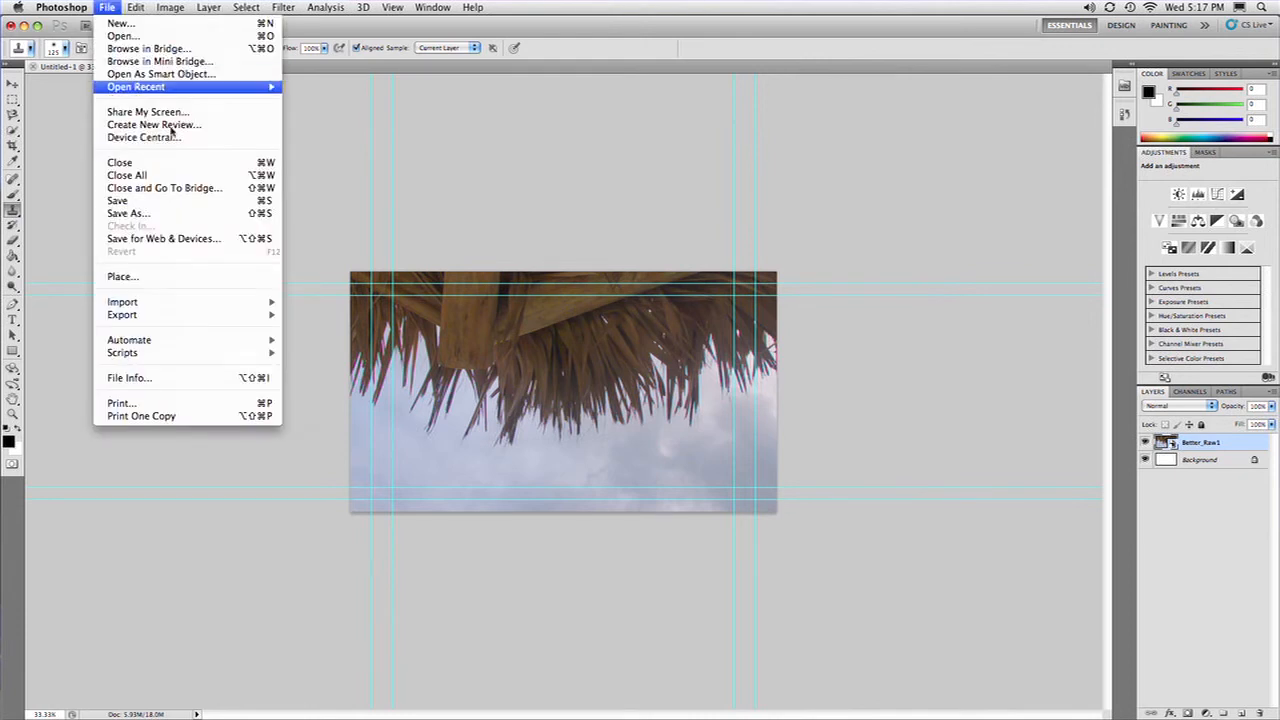
{"action": "left_click", "coordinate": [122, 276]}
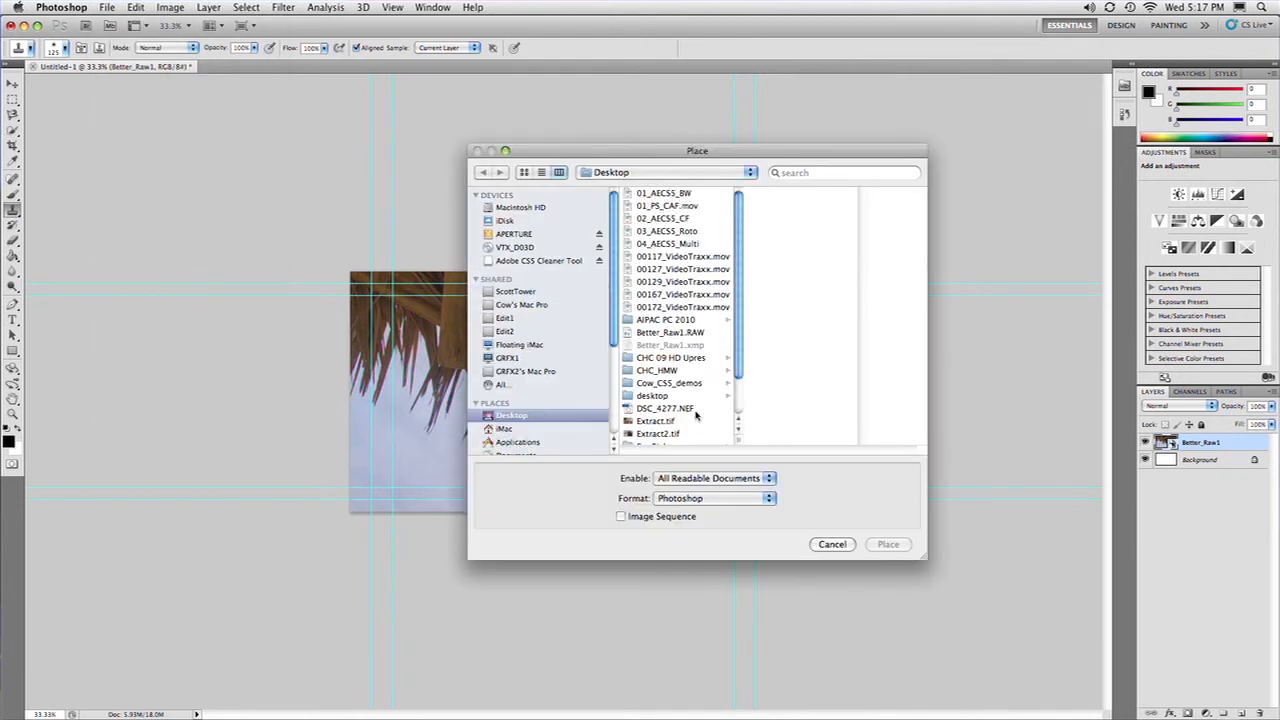
{"action": "left_click", "coordinate": [665, 408]}
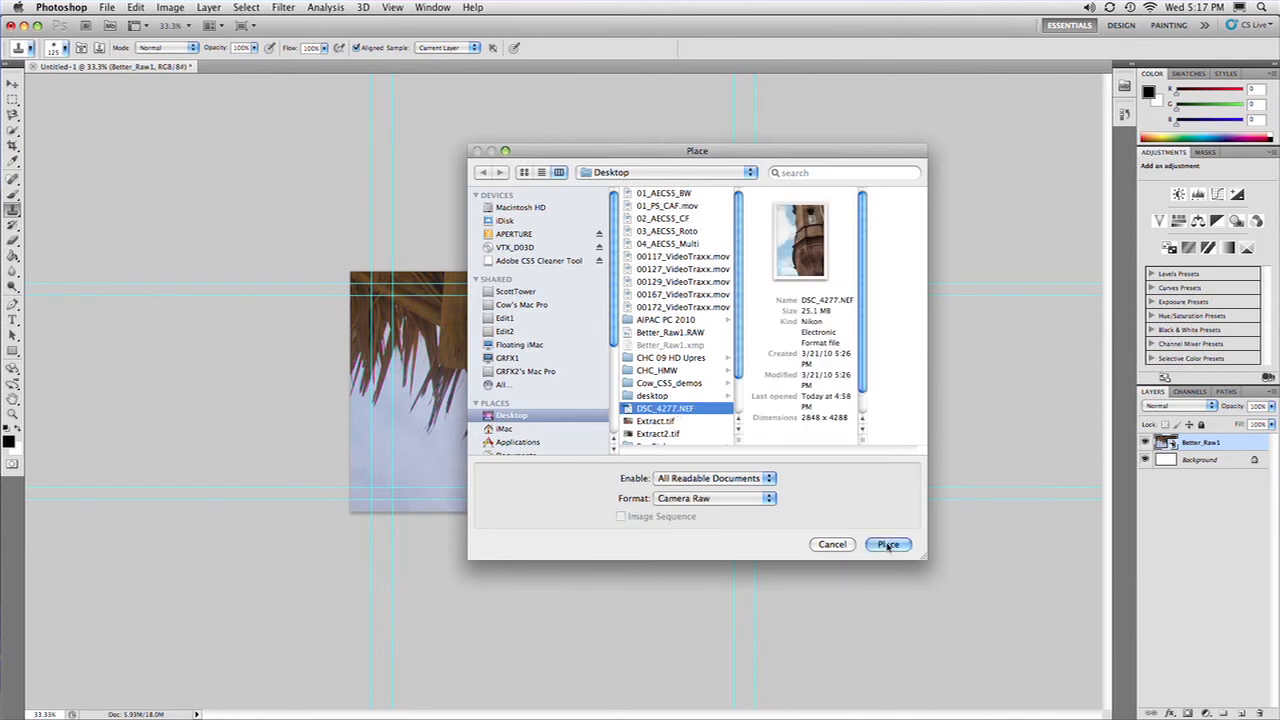
{"action": "left_click", "coordinate": [887, 544]}
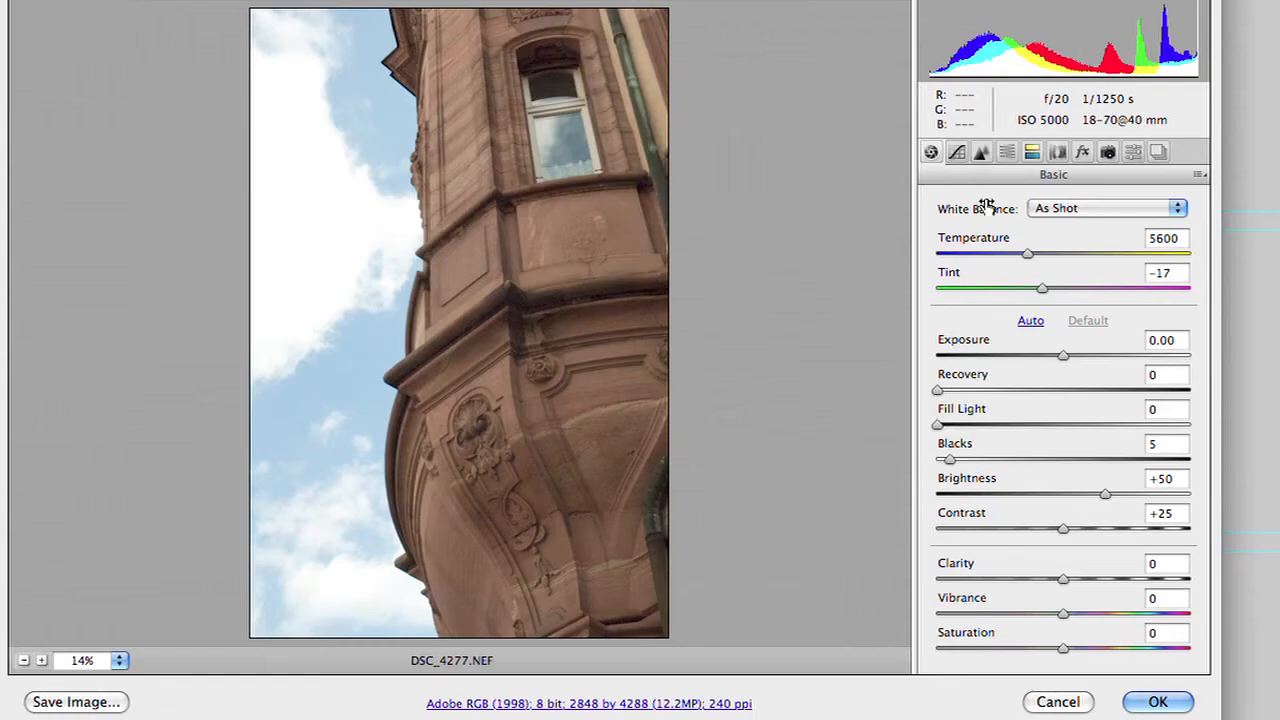
Set Recovery 88, Exposure -0.30, Blacks 12 and Fill Light 18 on the building photo.
{"action": "left_click_drag", "start_coordinate": [937, 390], "coordinate": [973, 390]}
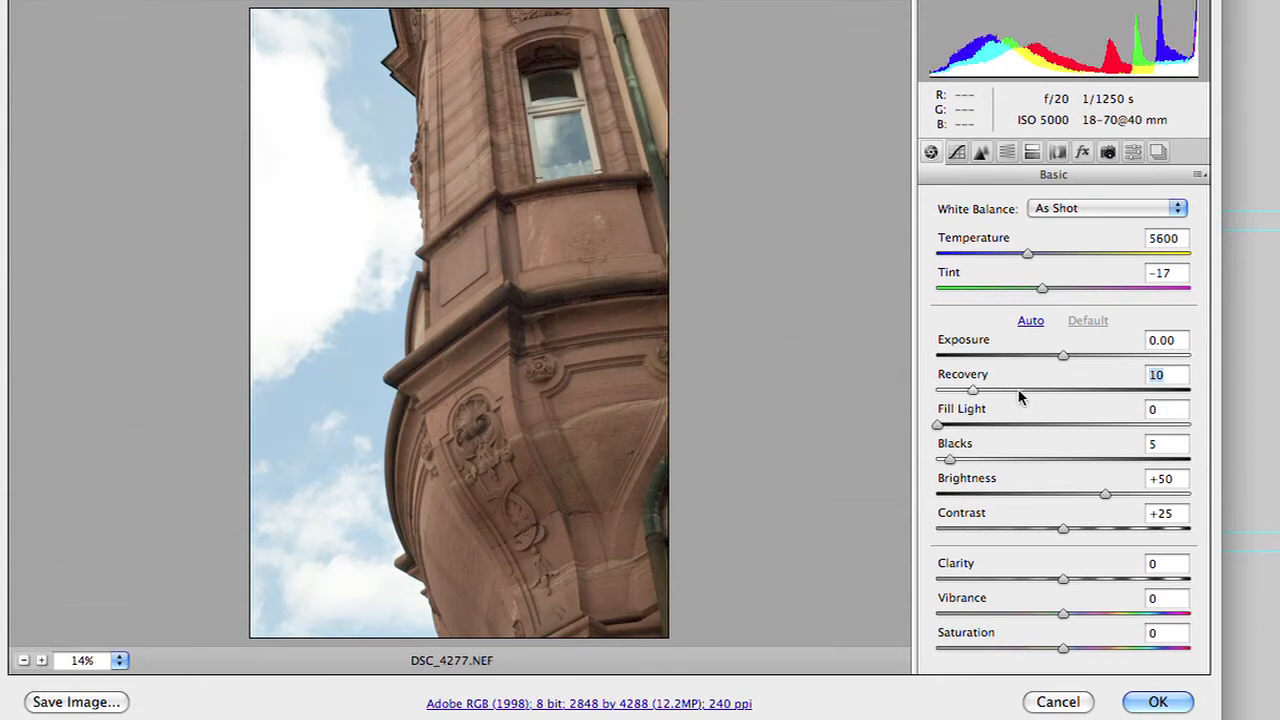
{"action": "left_click_drag", "start_coordinate": [972, 390], "coordinate": [1157, 390]}
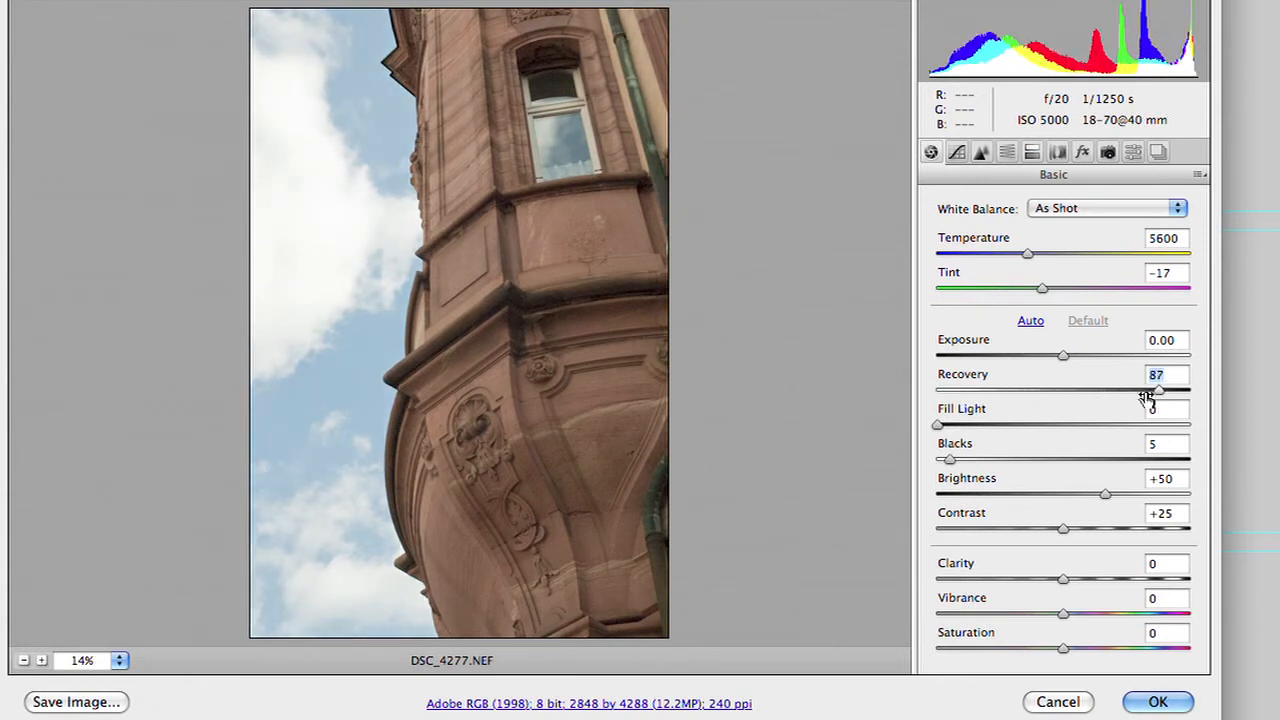
{"action": "left_click_drag", "start_coordinate": [1063, 356], "coordinate": [1045, 356]}
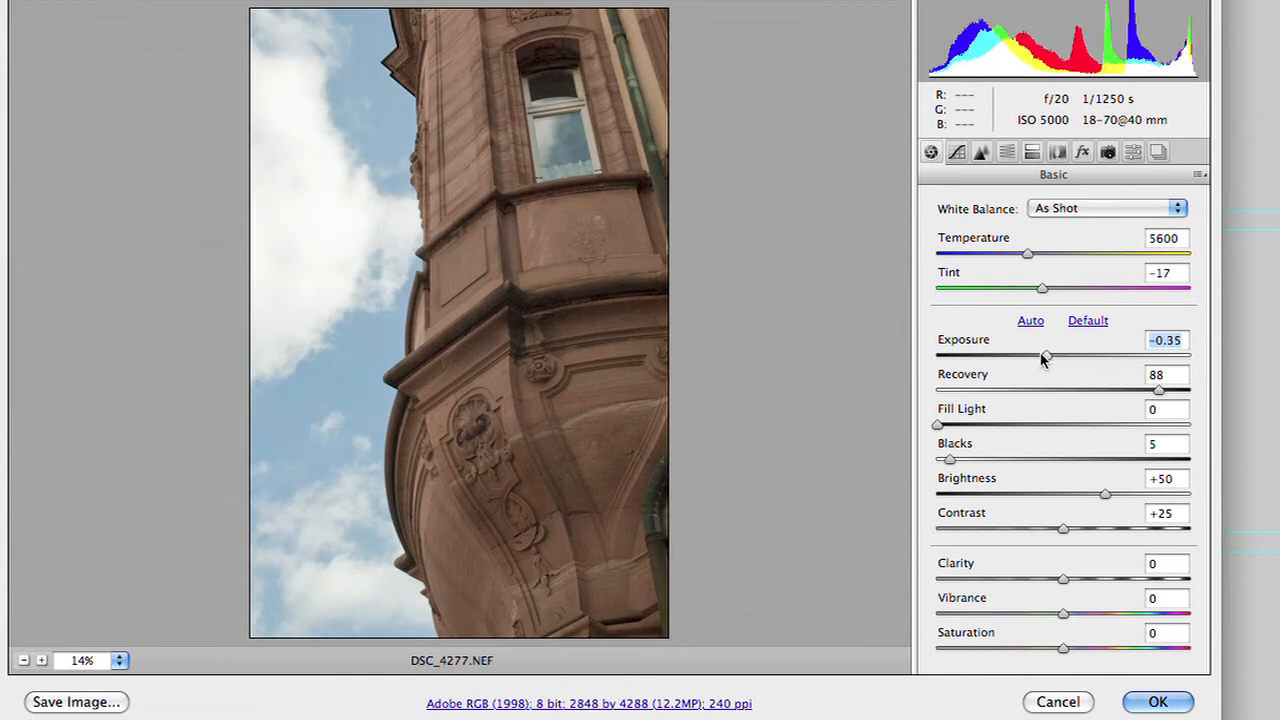
{"action": "left_click_drag", "start_coordinate": [1045, 355], "coordinate": [1043, 355]}
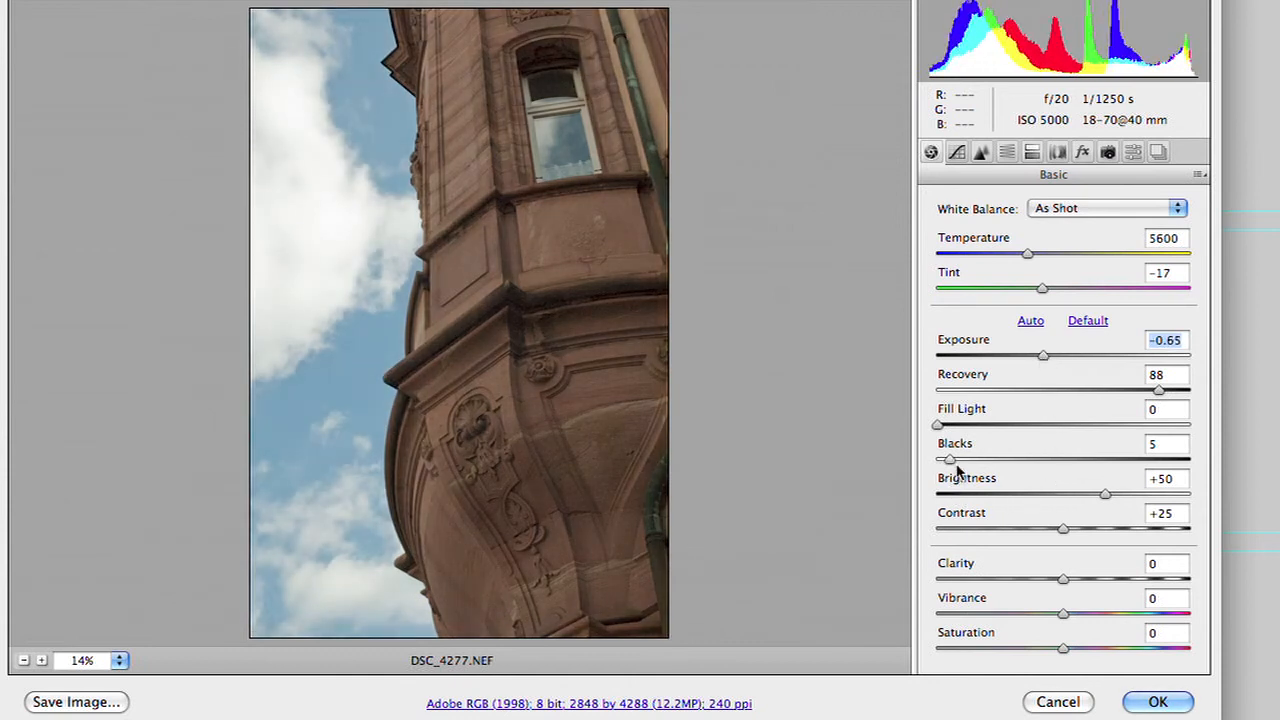
{"action": "left_click_drag", "start_coordinate": [948, 458], "coordinate": [967, 458]}
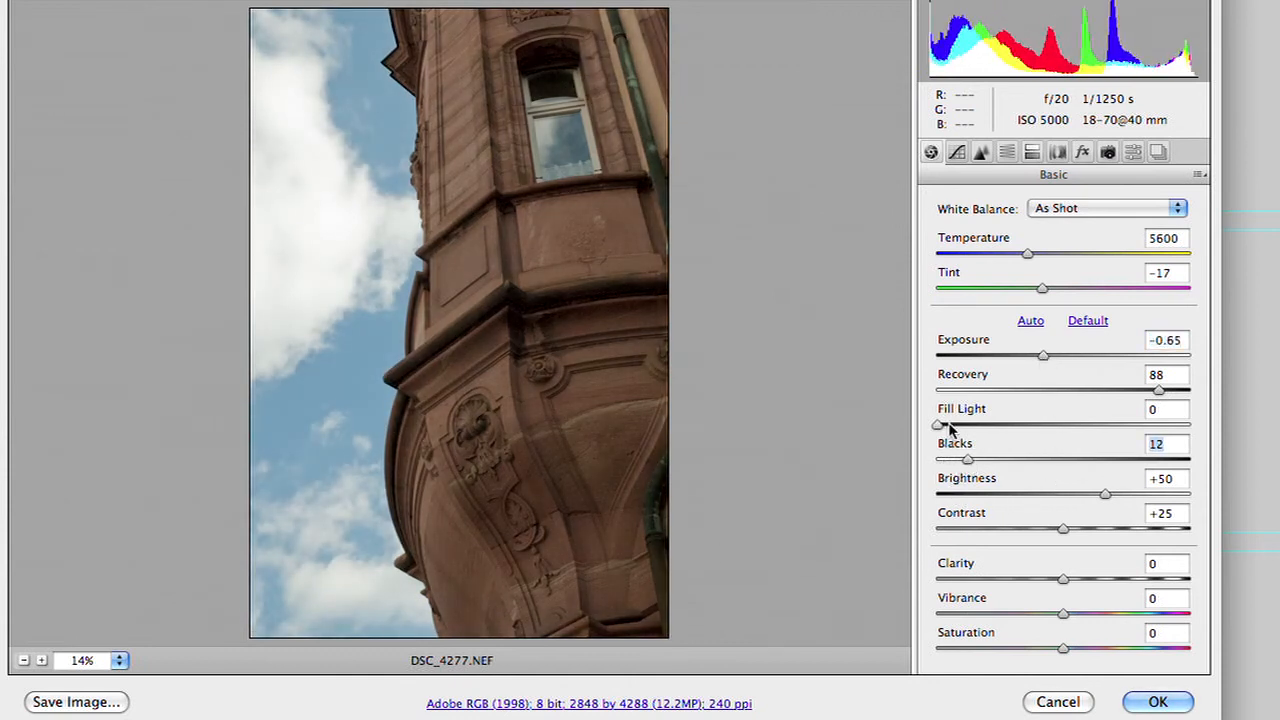
{"action": "left_click_drag", "start_coordinate": [937, 424], "coordinate": [975, 424]}
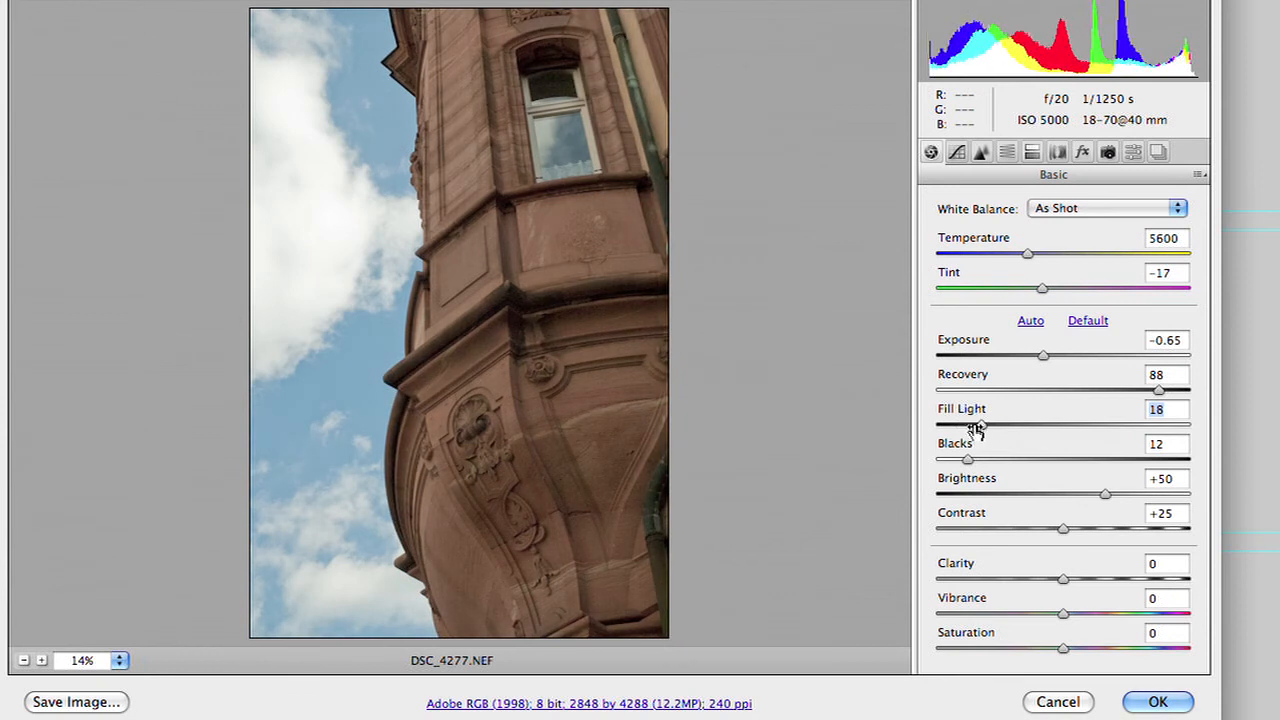
{"action": "left_click_drag", "start_coordinate": [1043, 355], "coordinate": [1053, 355]}
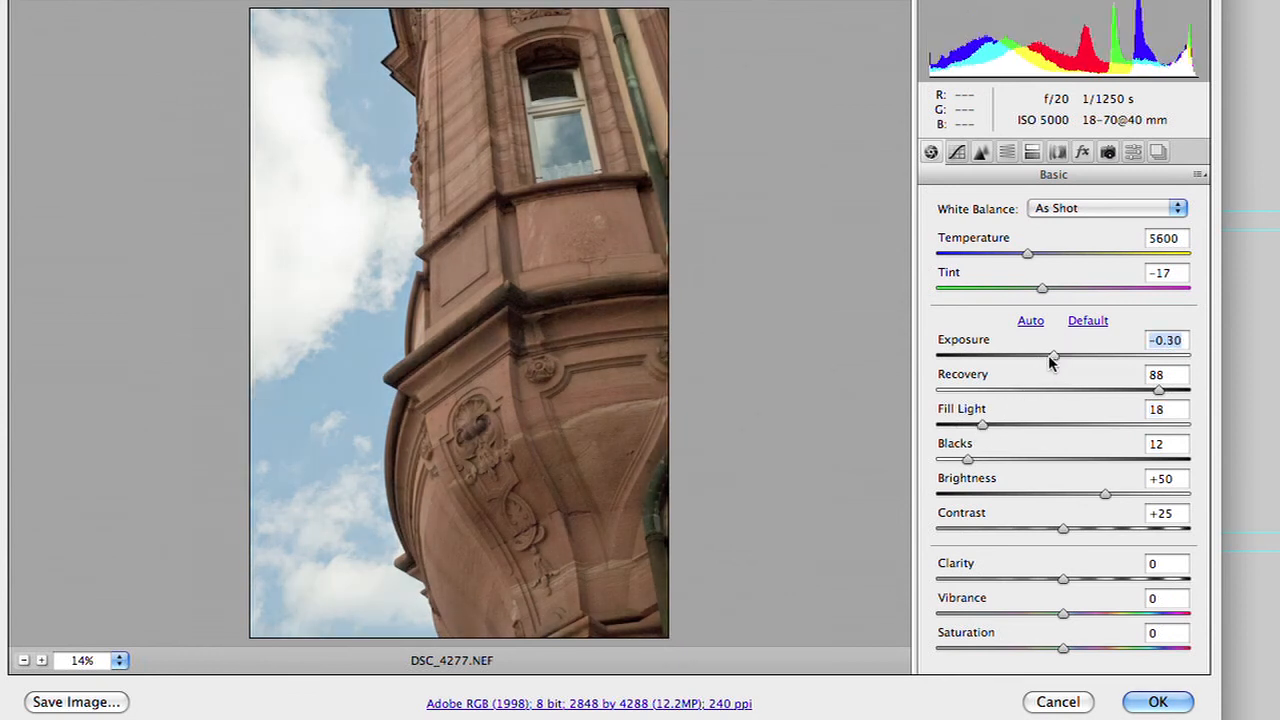
{"action": "left_click", "coordinate": [982, 151]}
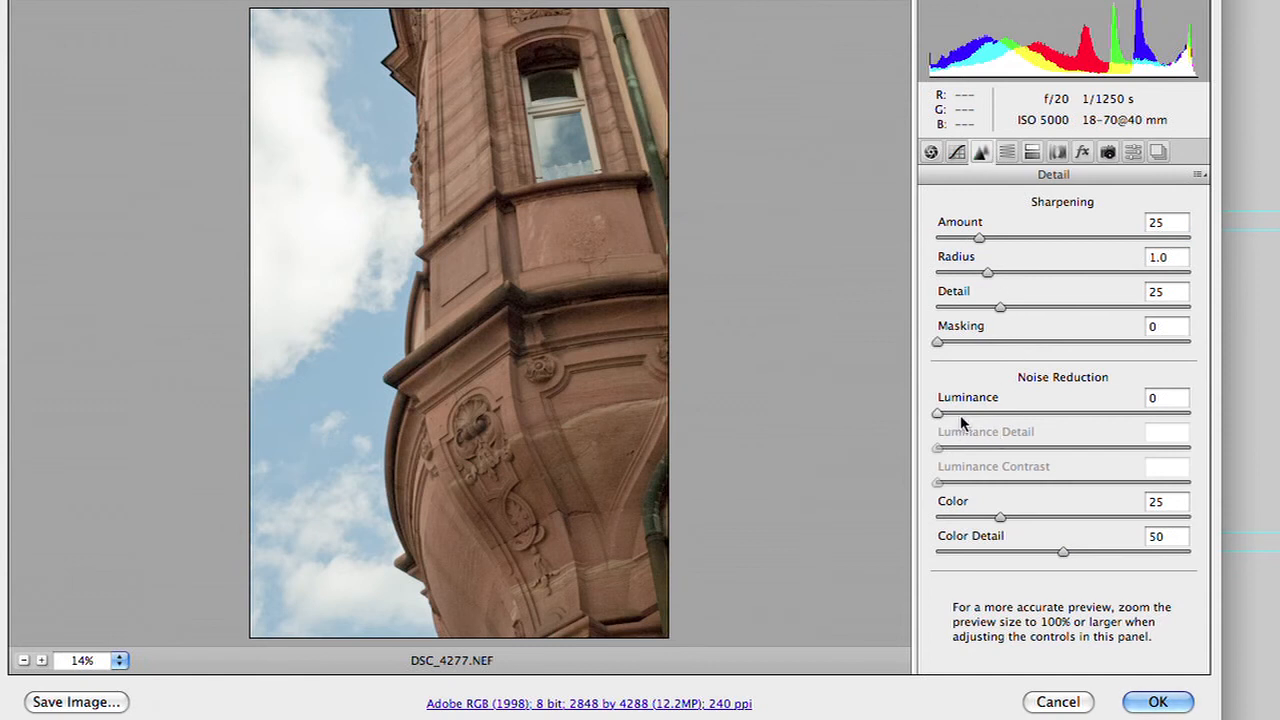
Compare Luminance noise reduction at 100 and 0, settle on 43, and confirm the placement.
{"action": "left_click_drag", "start_coordinate": [936, 413], "coordinate": [1189, 413]}
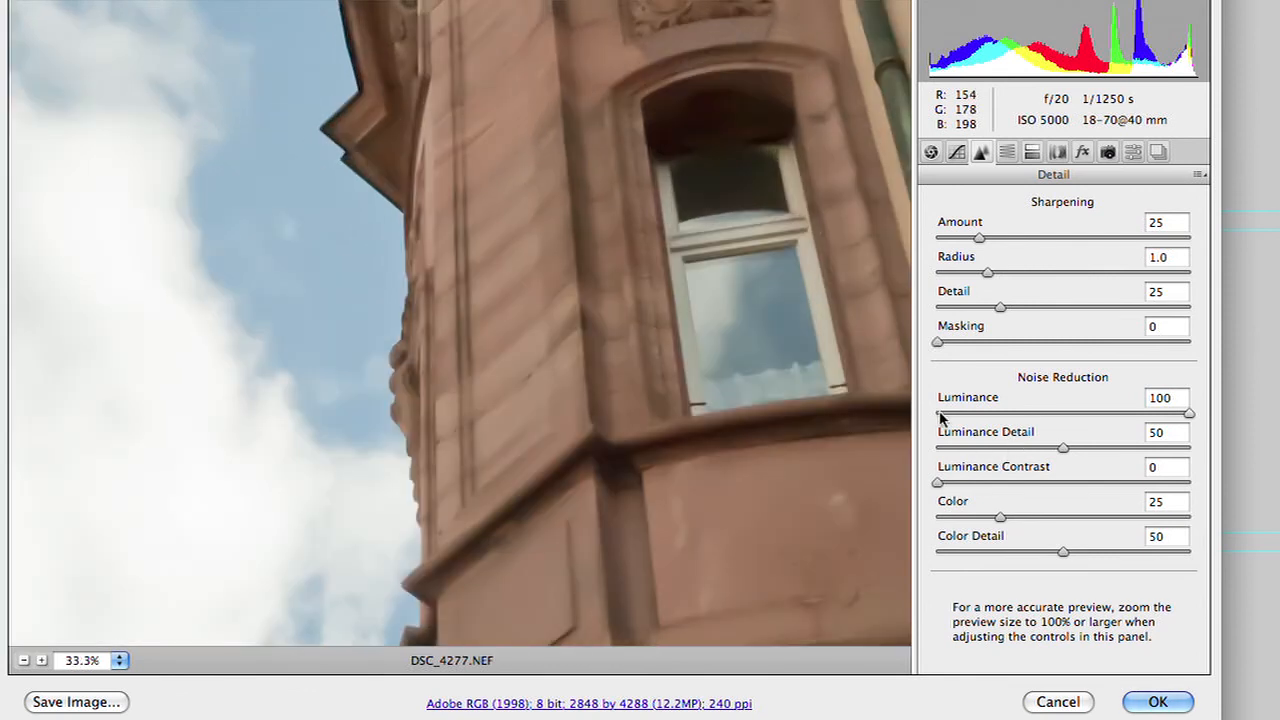
{"action": "left_click_drag", "start_coordinate": [1189, 413], "coordinate": [936, 413]}
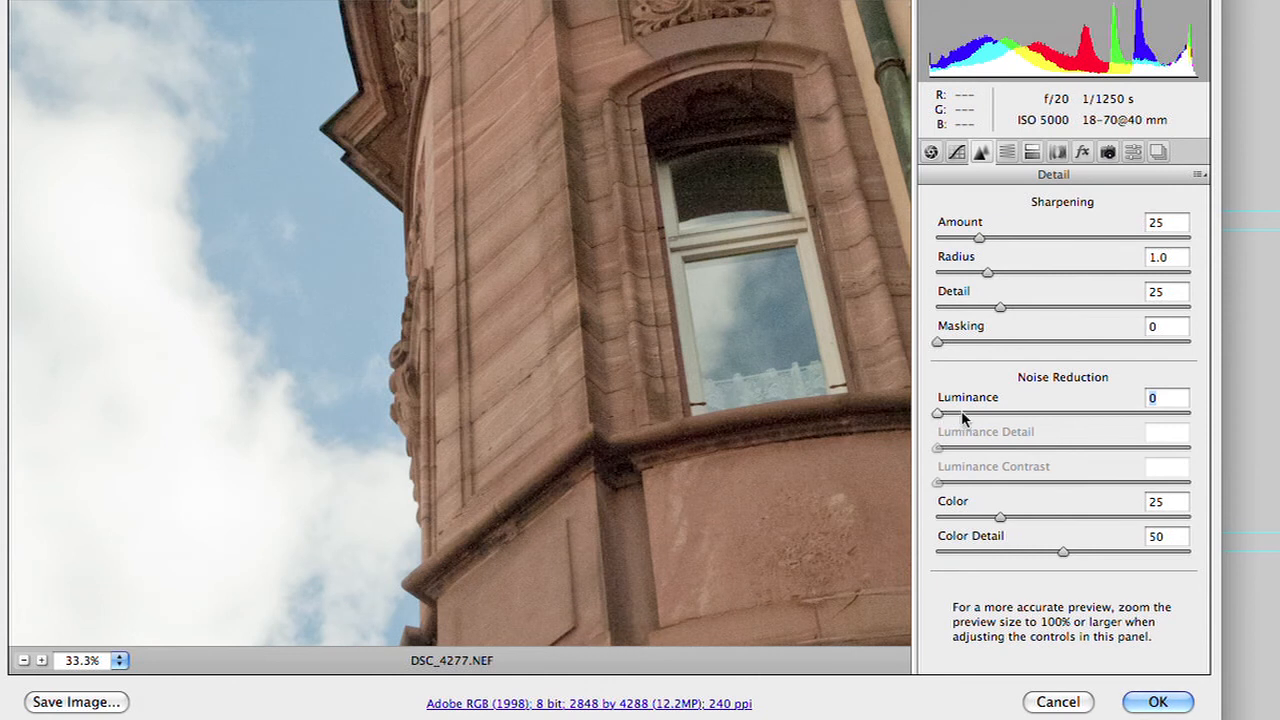
{"action": "left_click_drag", "start_coordinate": [937, 412], "coordinate": [1045, 412]}
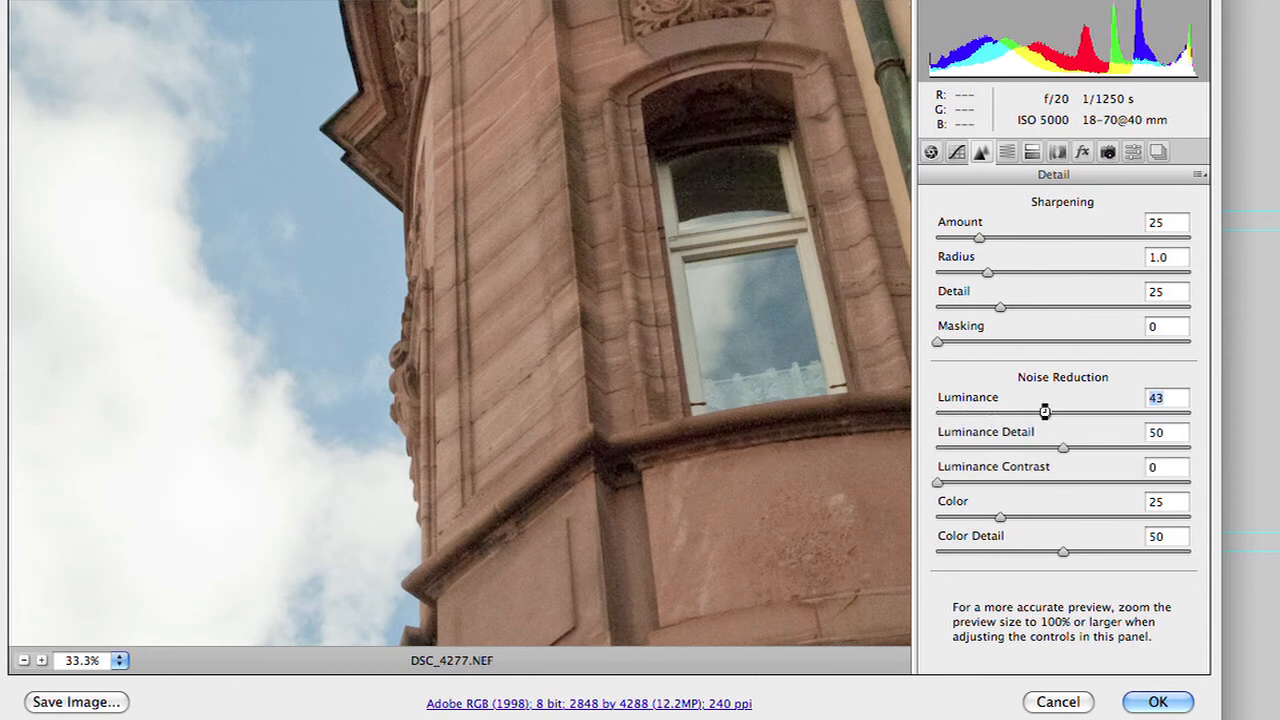
{"action": "mouse_move", "coordinate": [810, 510]}
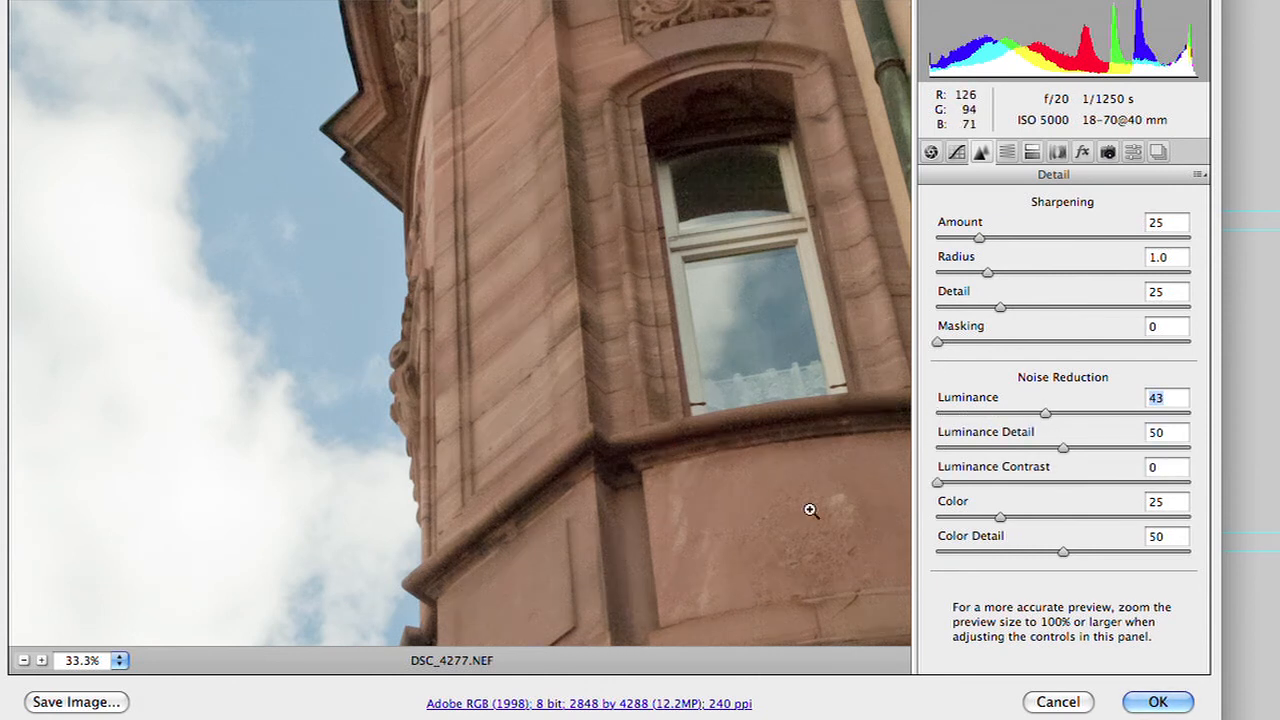
{"action": "mouse_move", "coordinate": [1157, 701]}
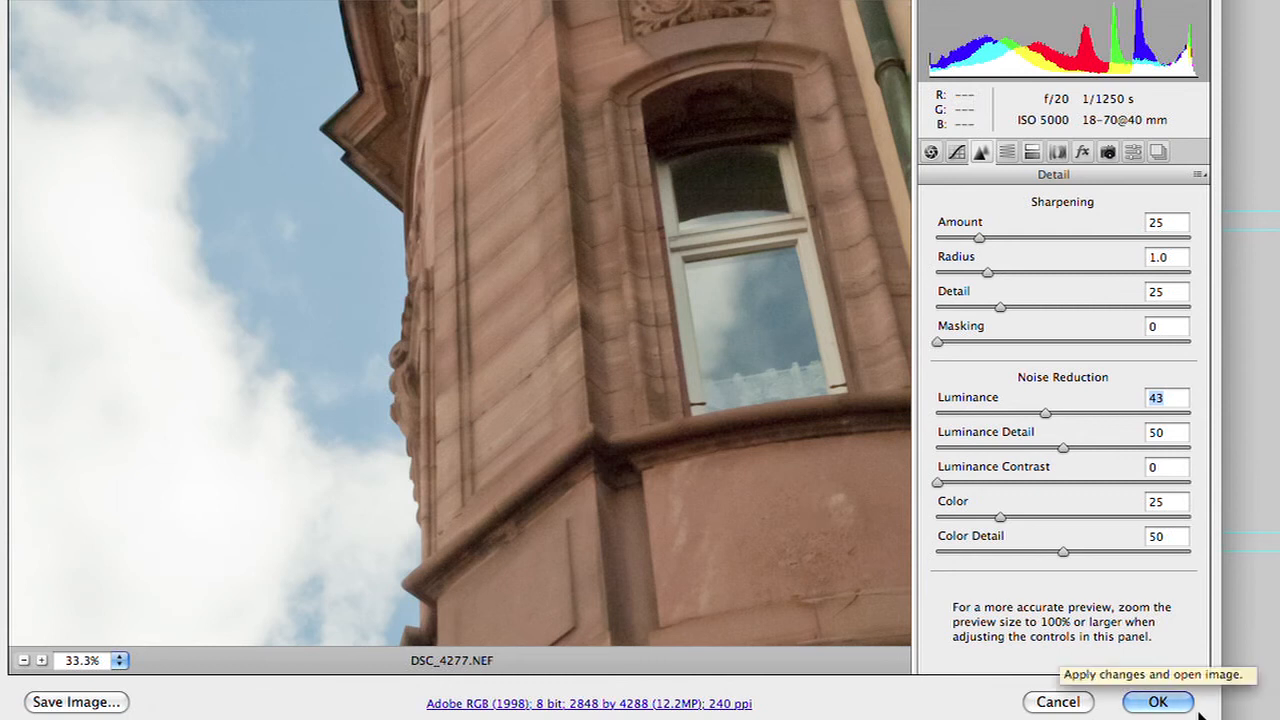
{"action": "left_click", "coordinate": [1157, 701]}
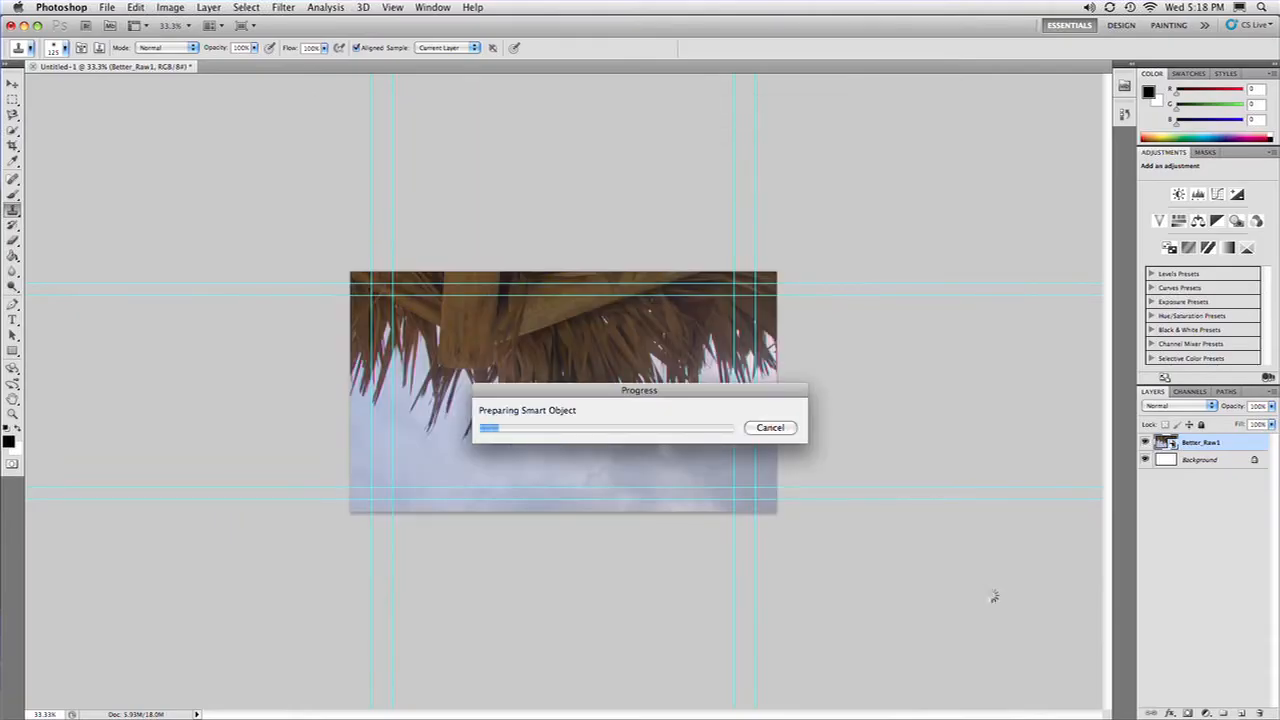